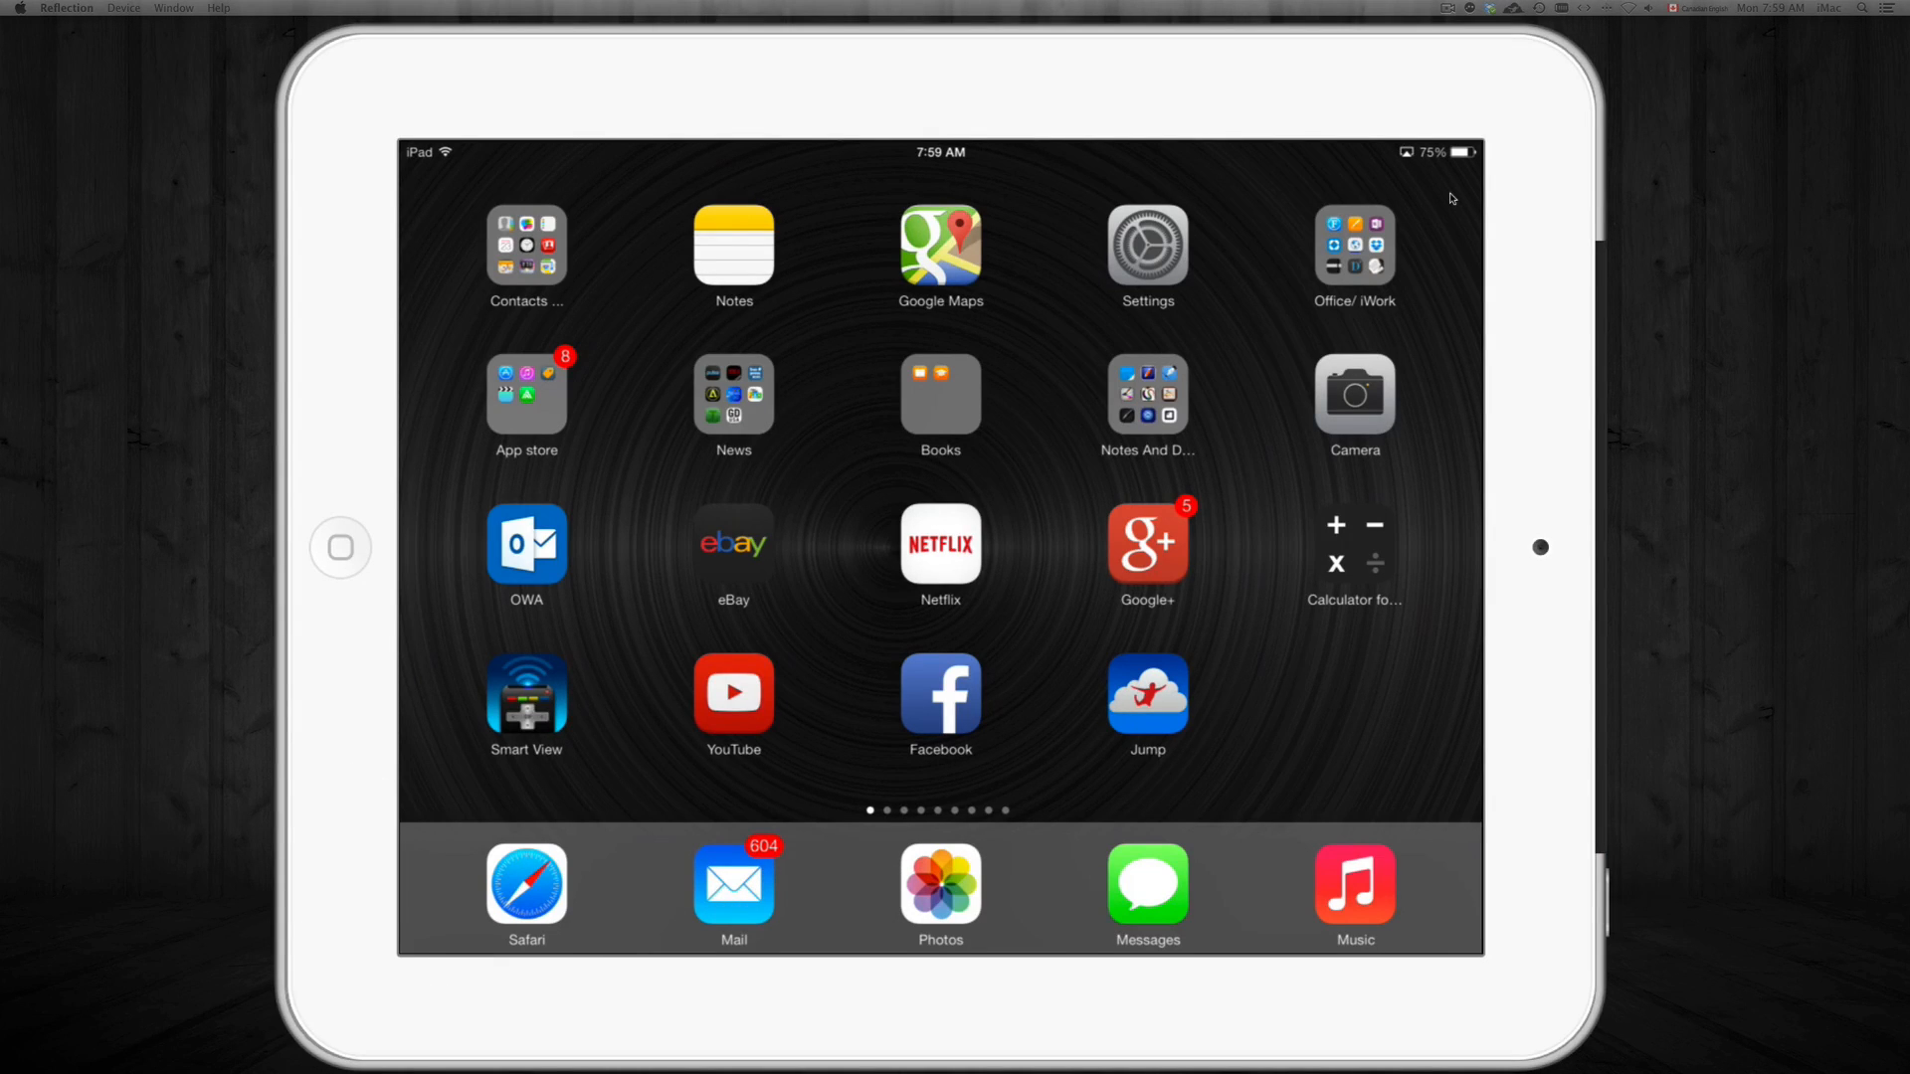
Reach Safari's settings page, where Google shows as the current search engine
{"action": "left_click", "coordinate": [525, 881]}
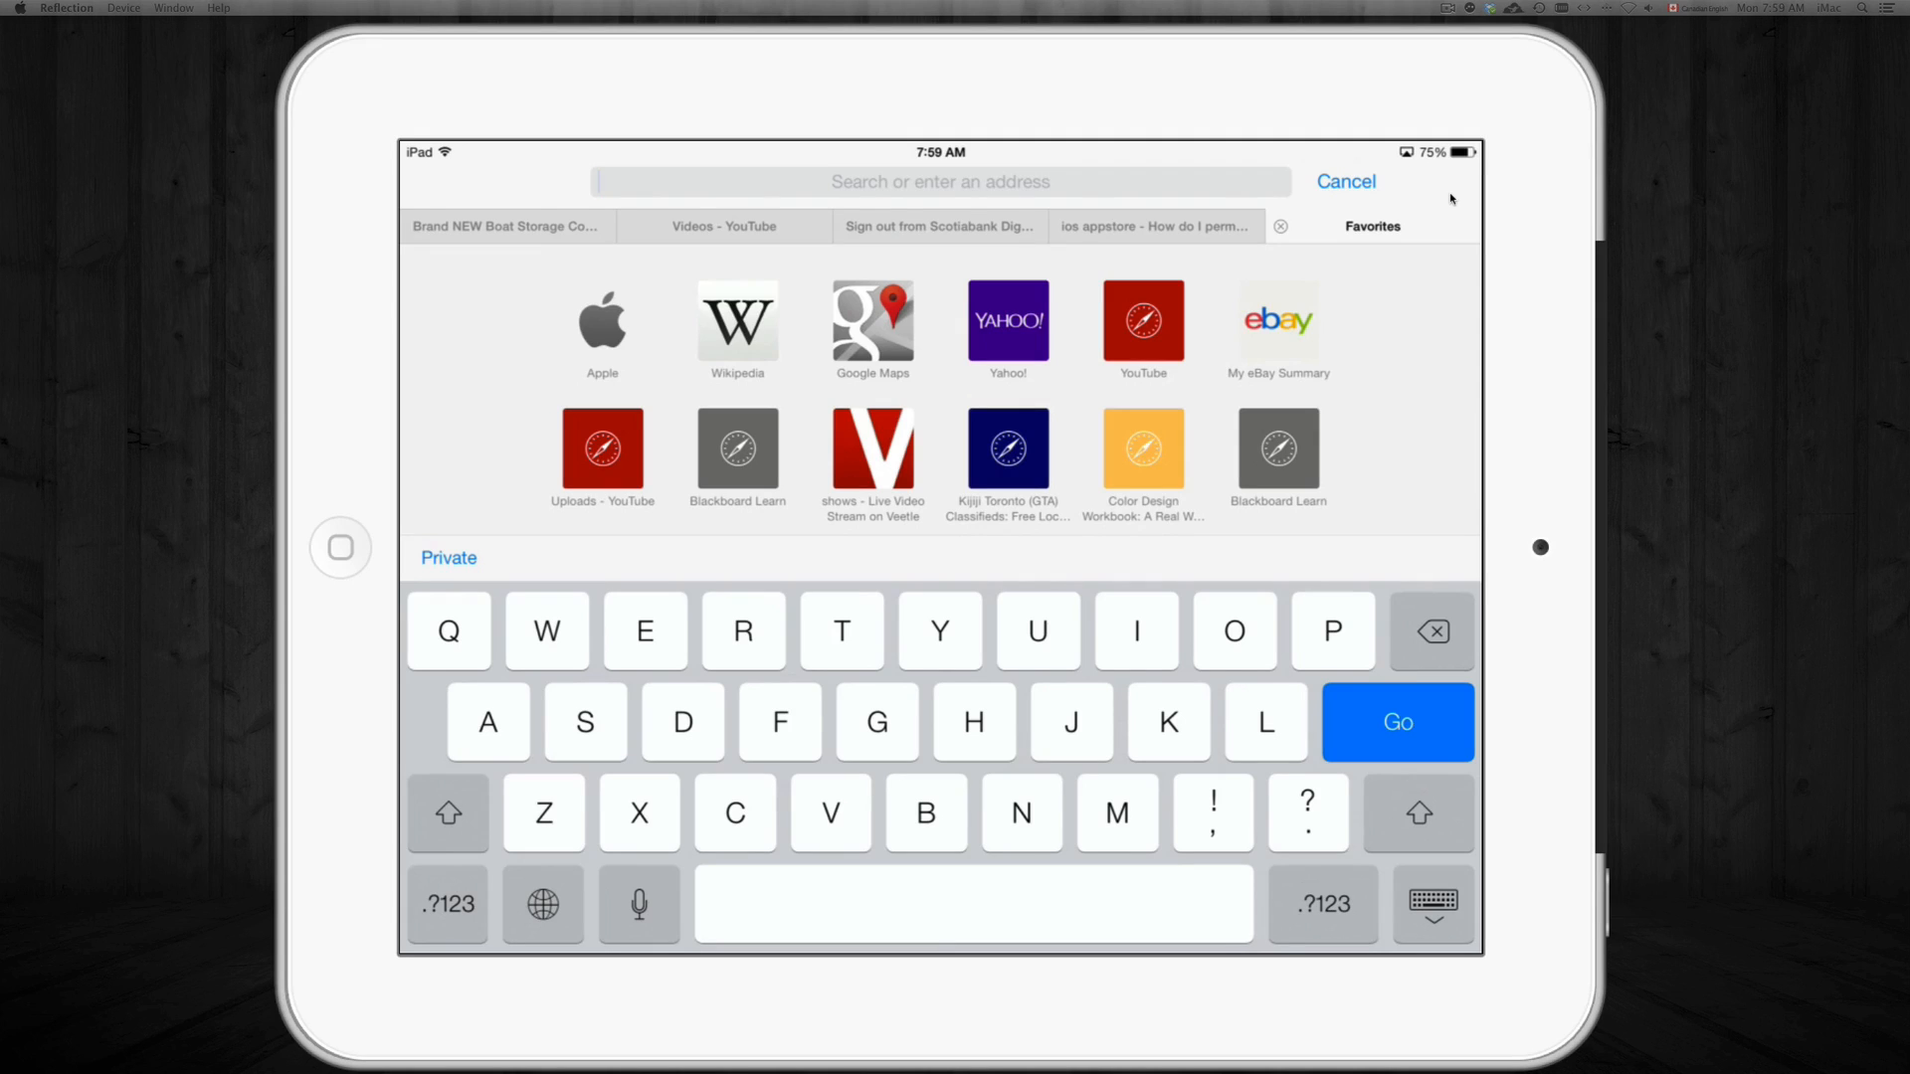
{"action": "type", "text": "he"}
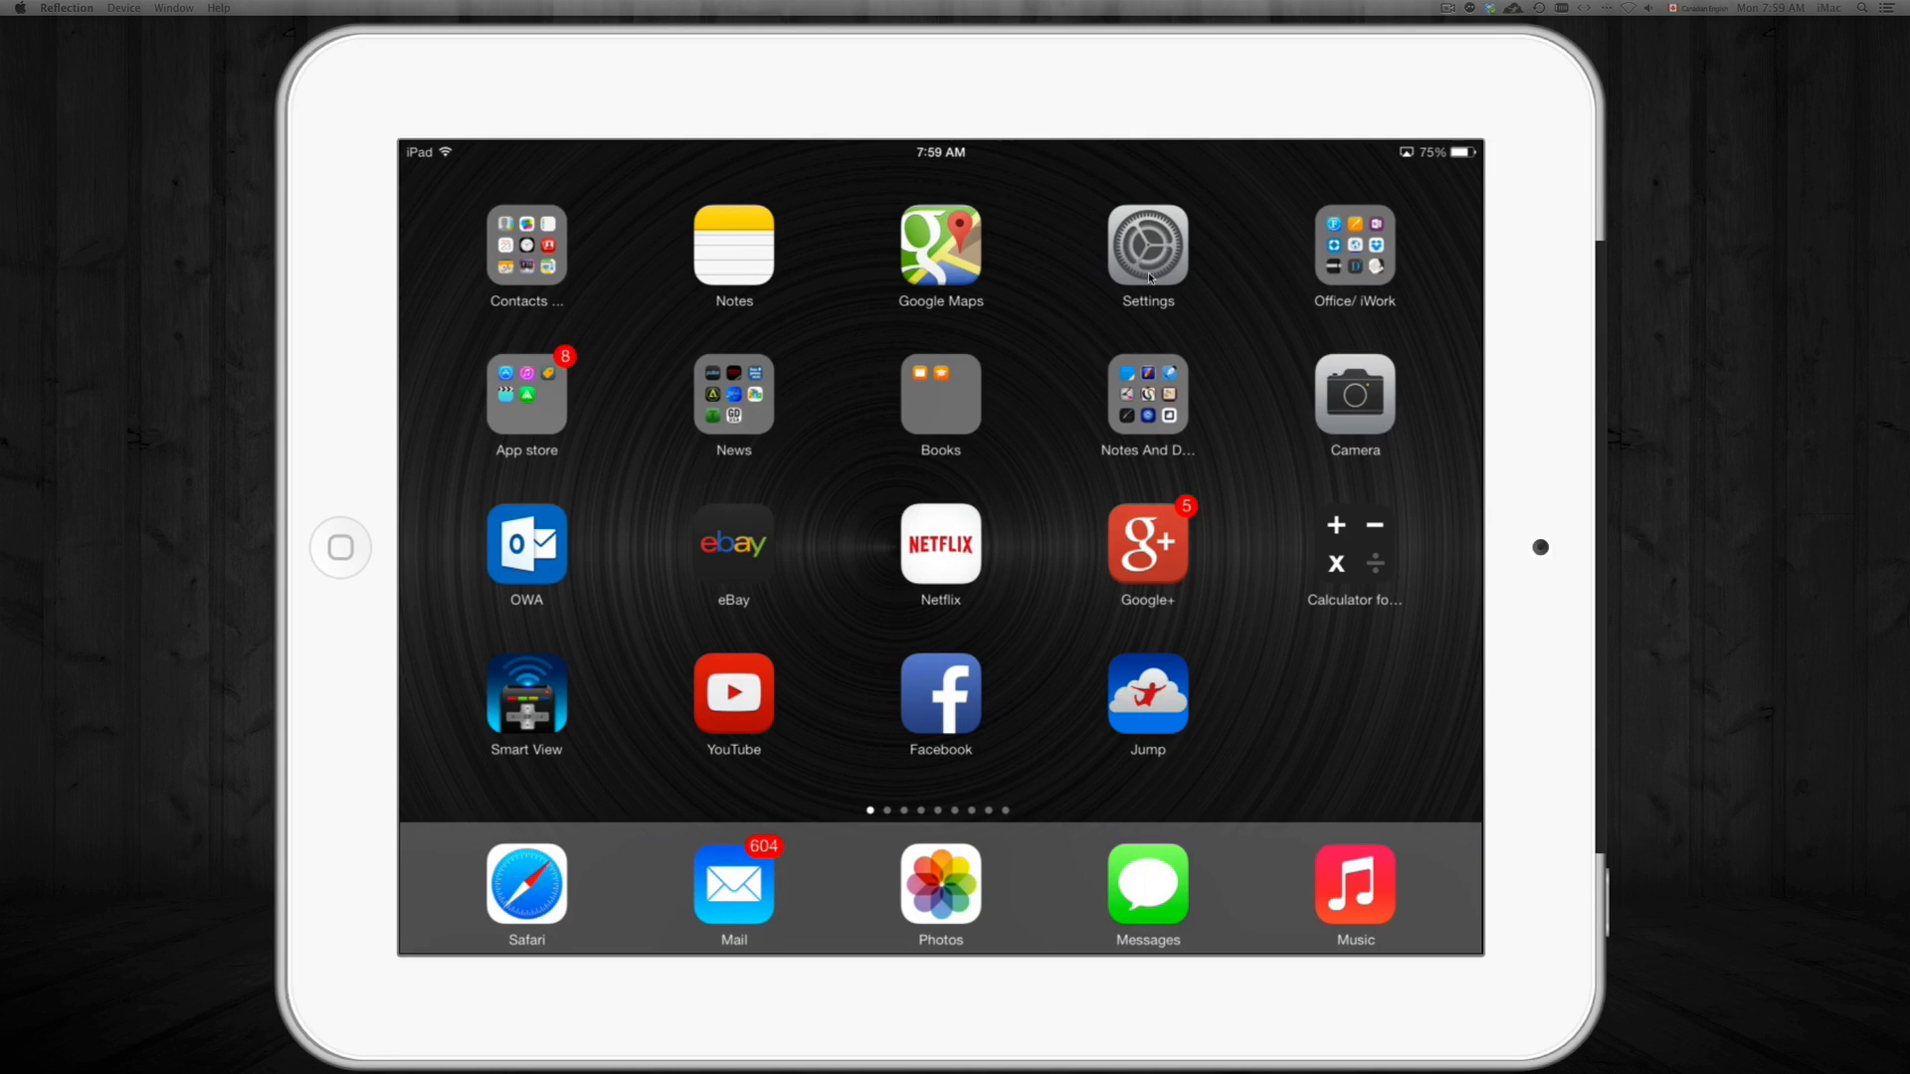
{"action": "left_click", "coordinate": [1146, 247]}
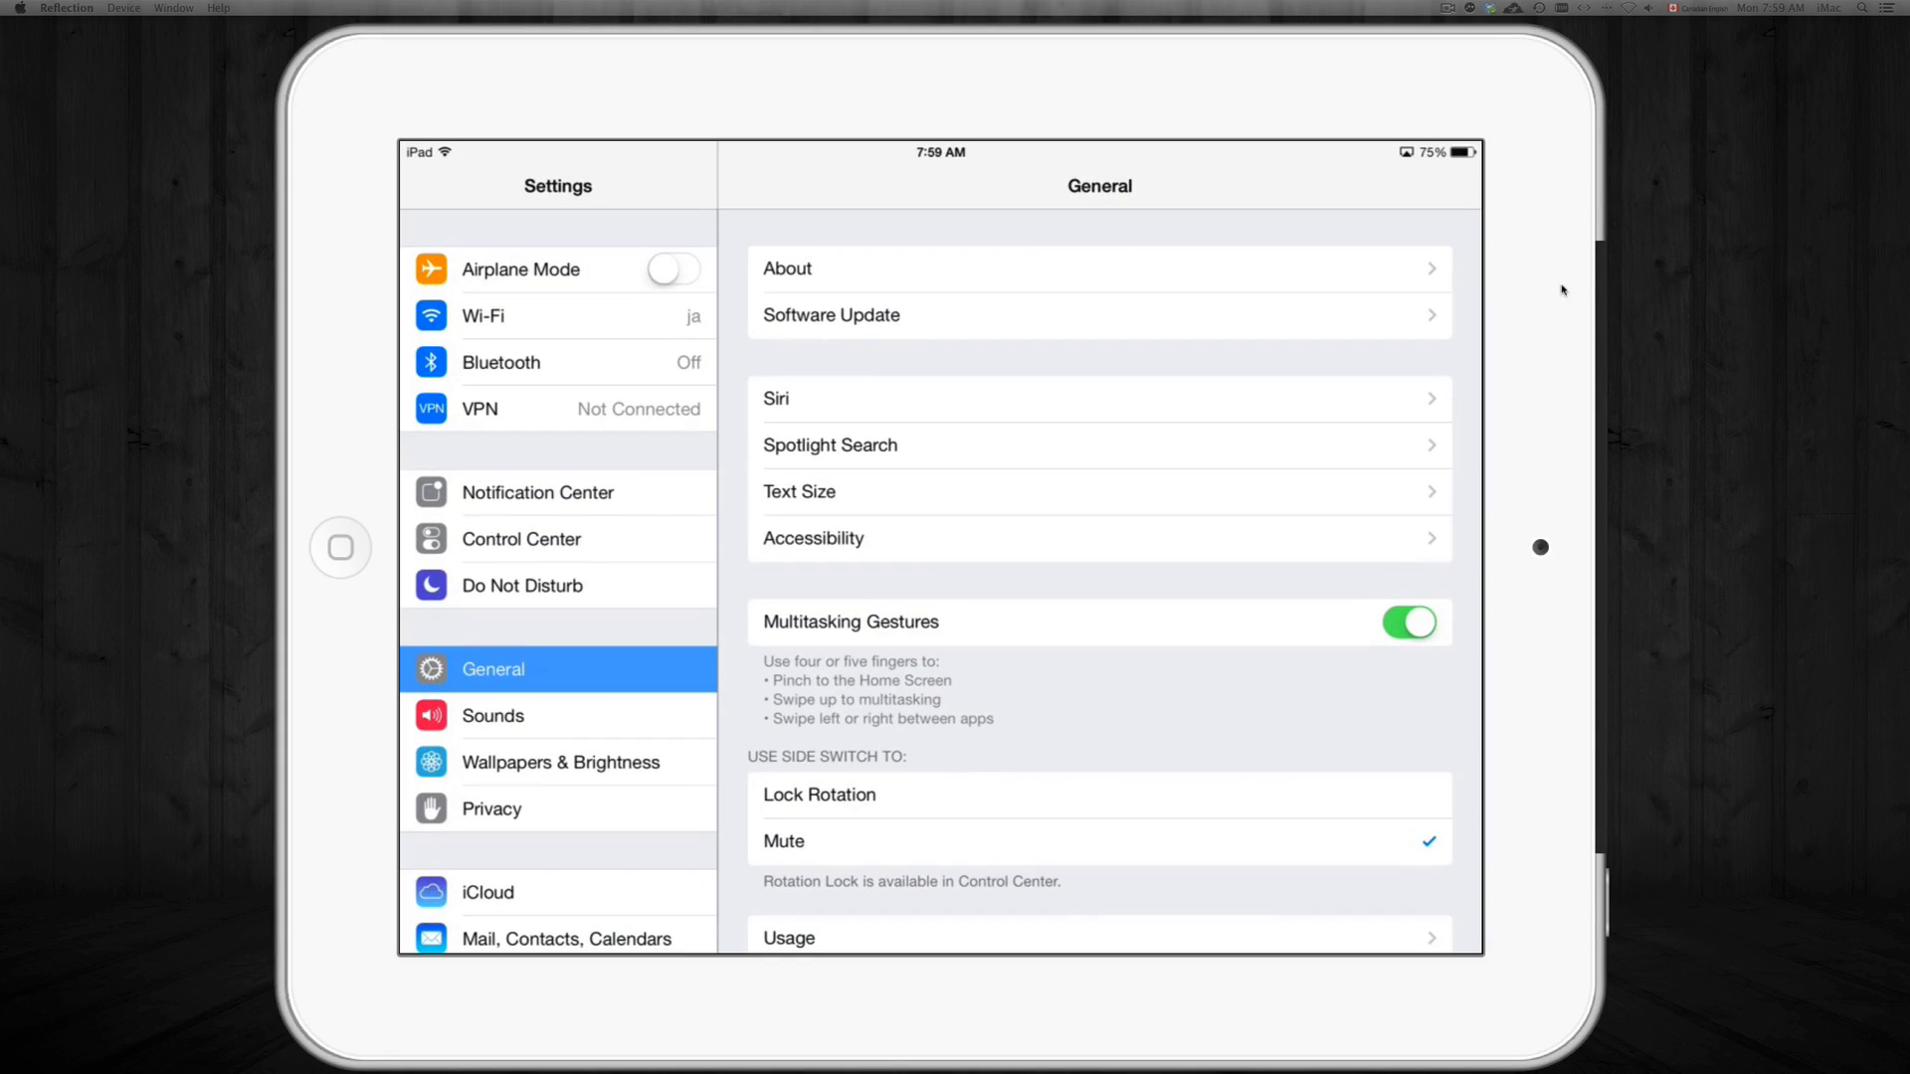
{"action": "mouse_move", "coordinate": [1566, 293]}
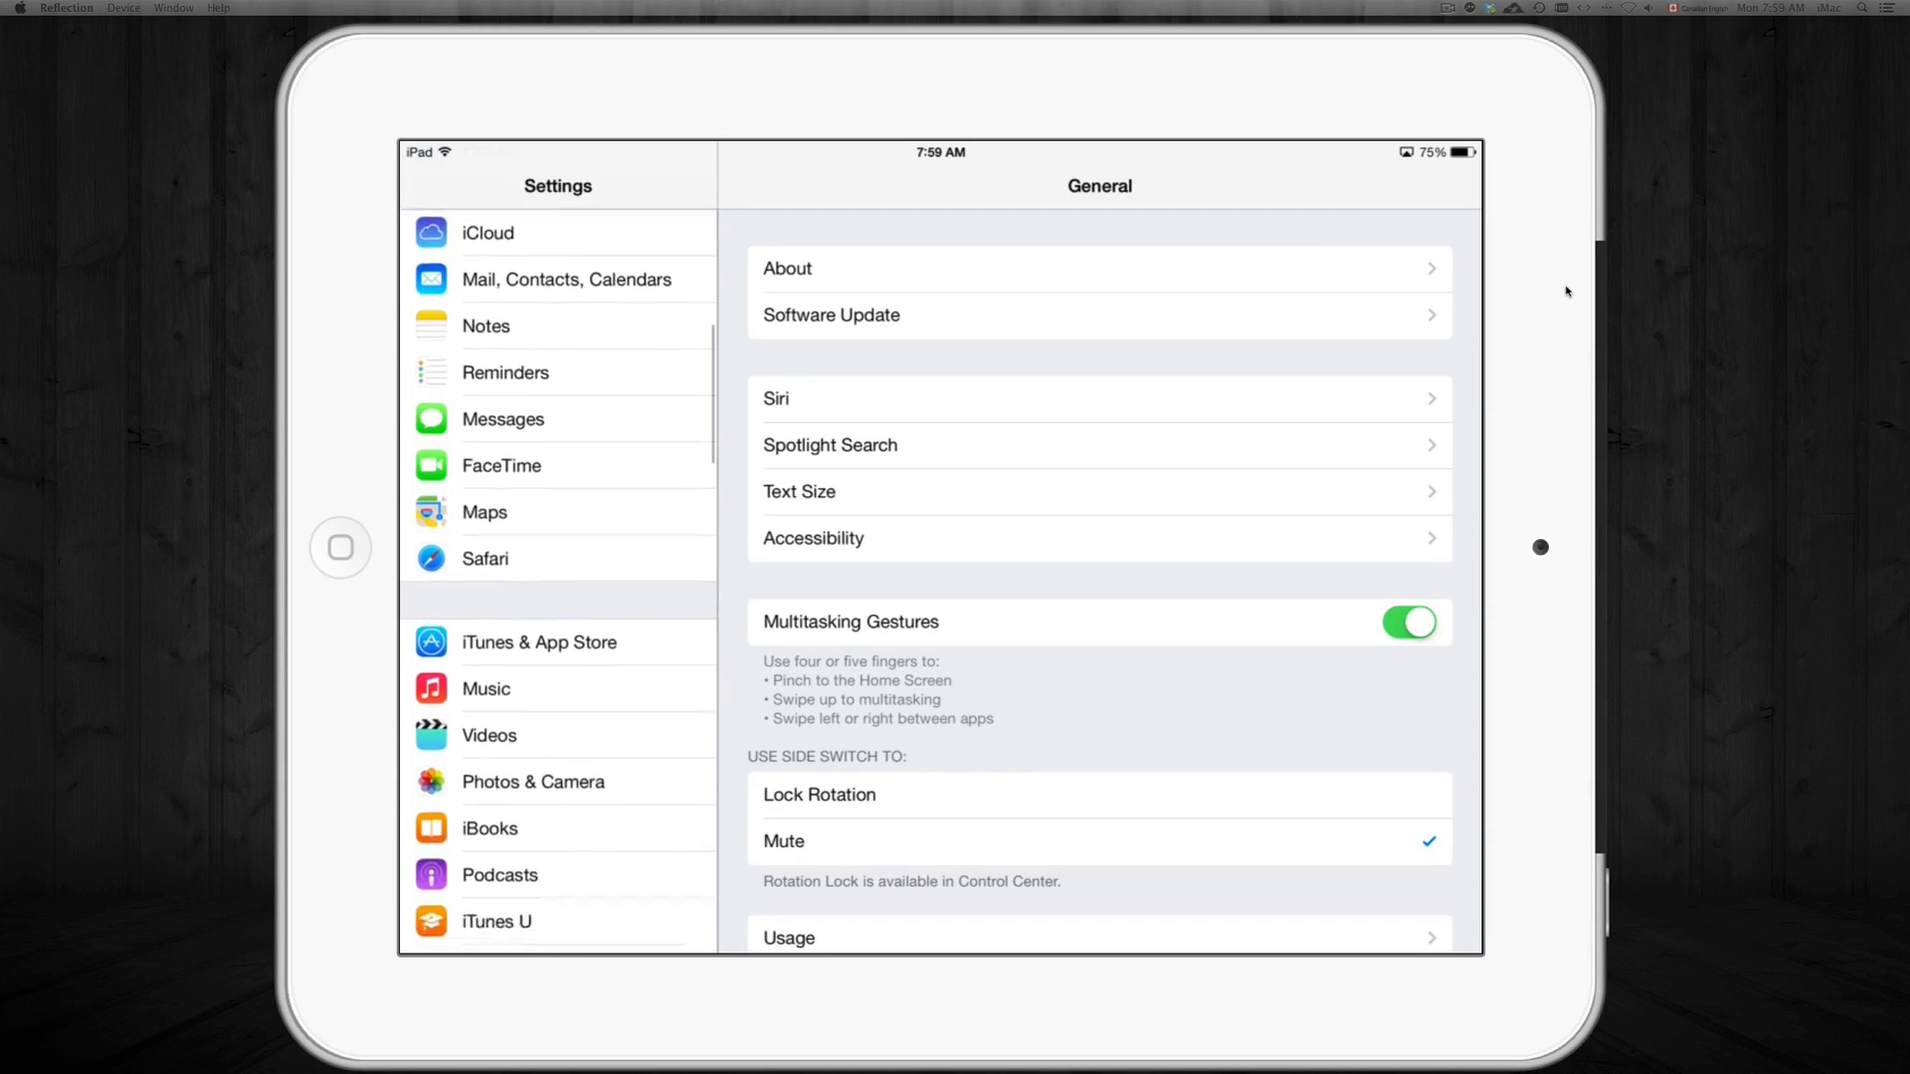
{"action": "scroll", "scroll_direction": "down", "scroll_amount": 3}
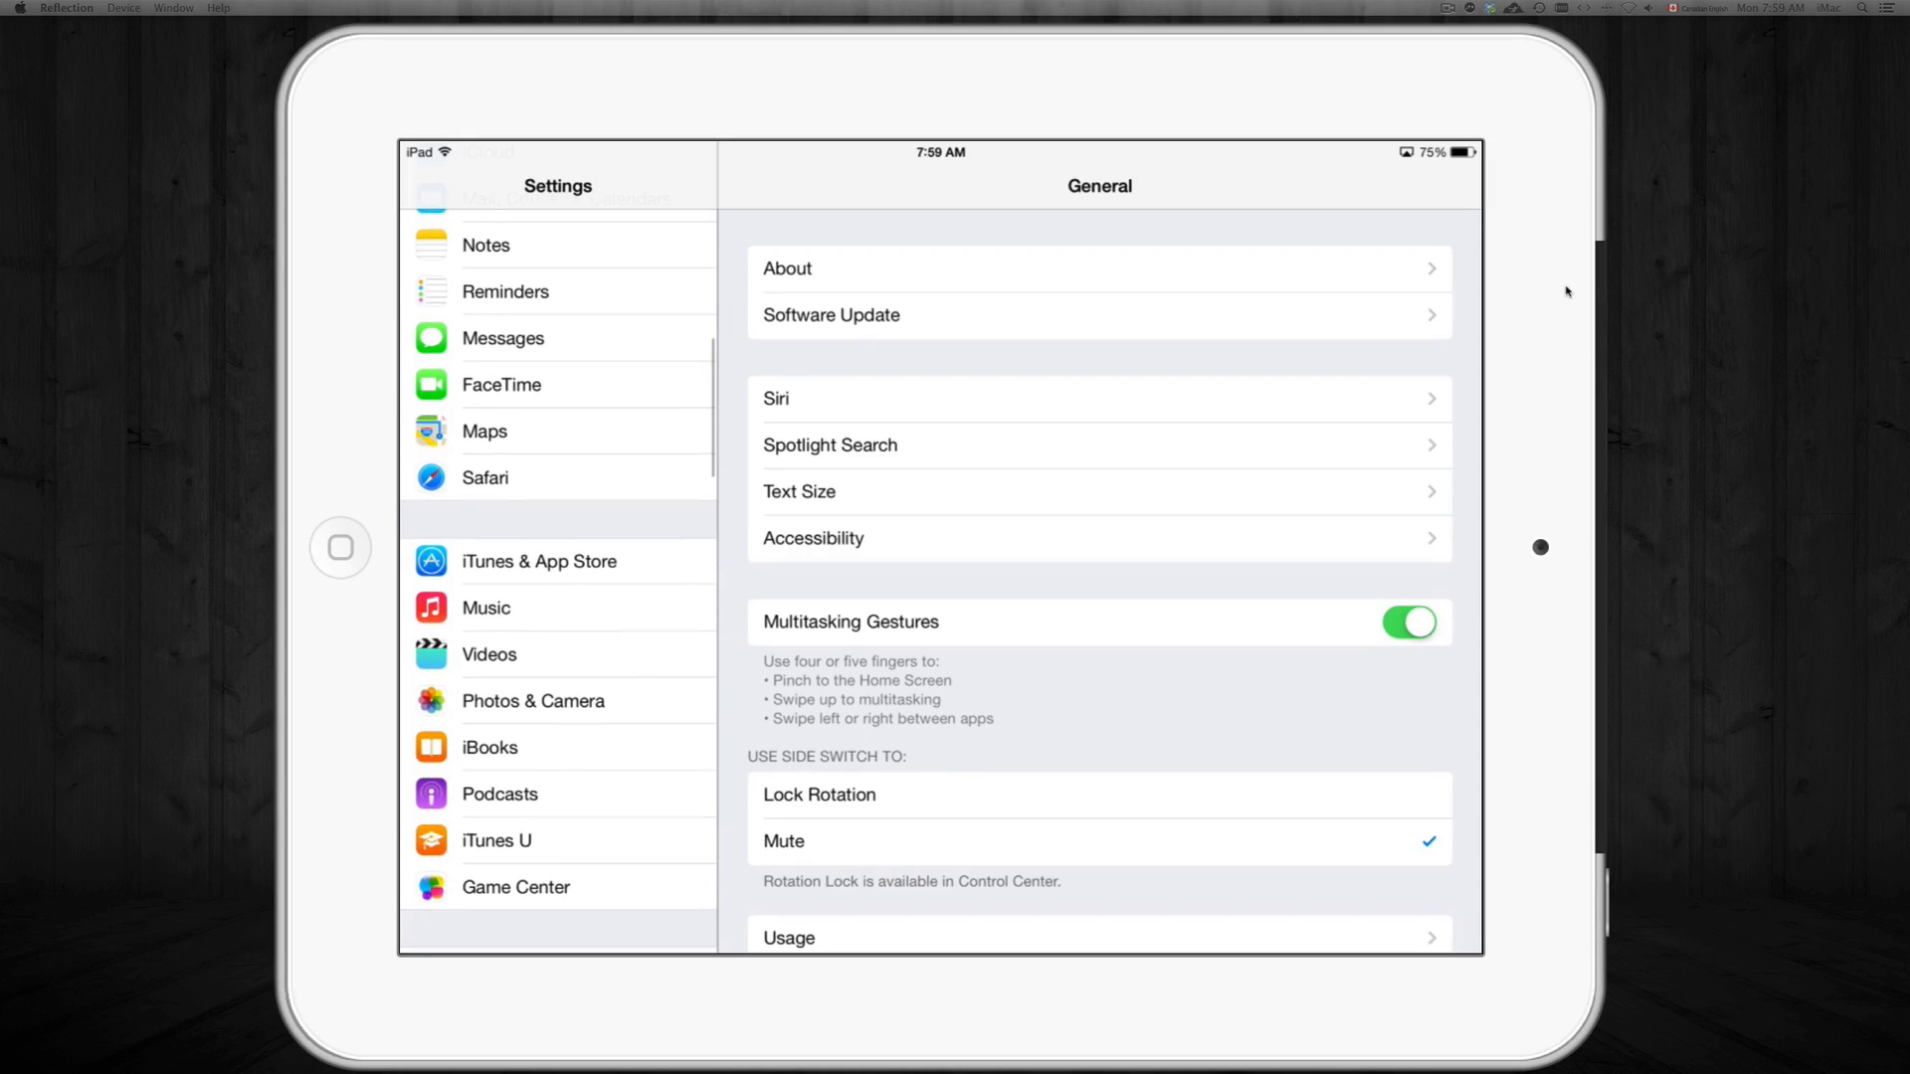
{"action": "mouse_move", "coordinate": [429, 481]}
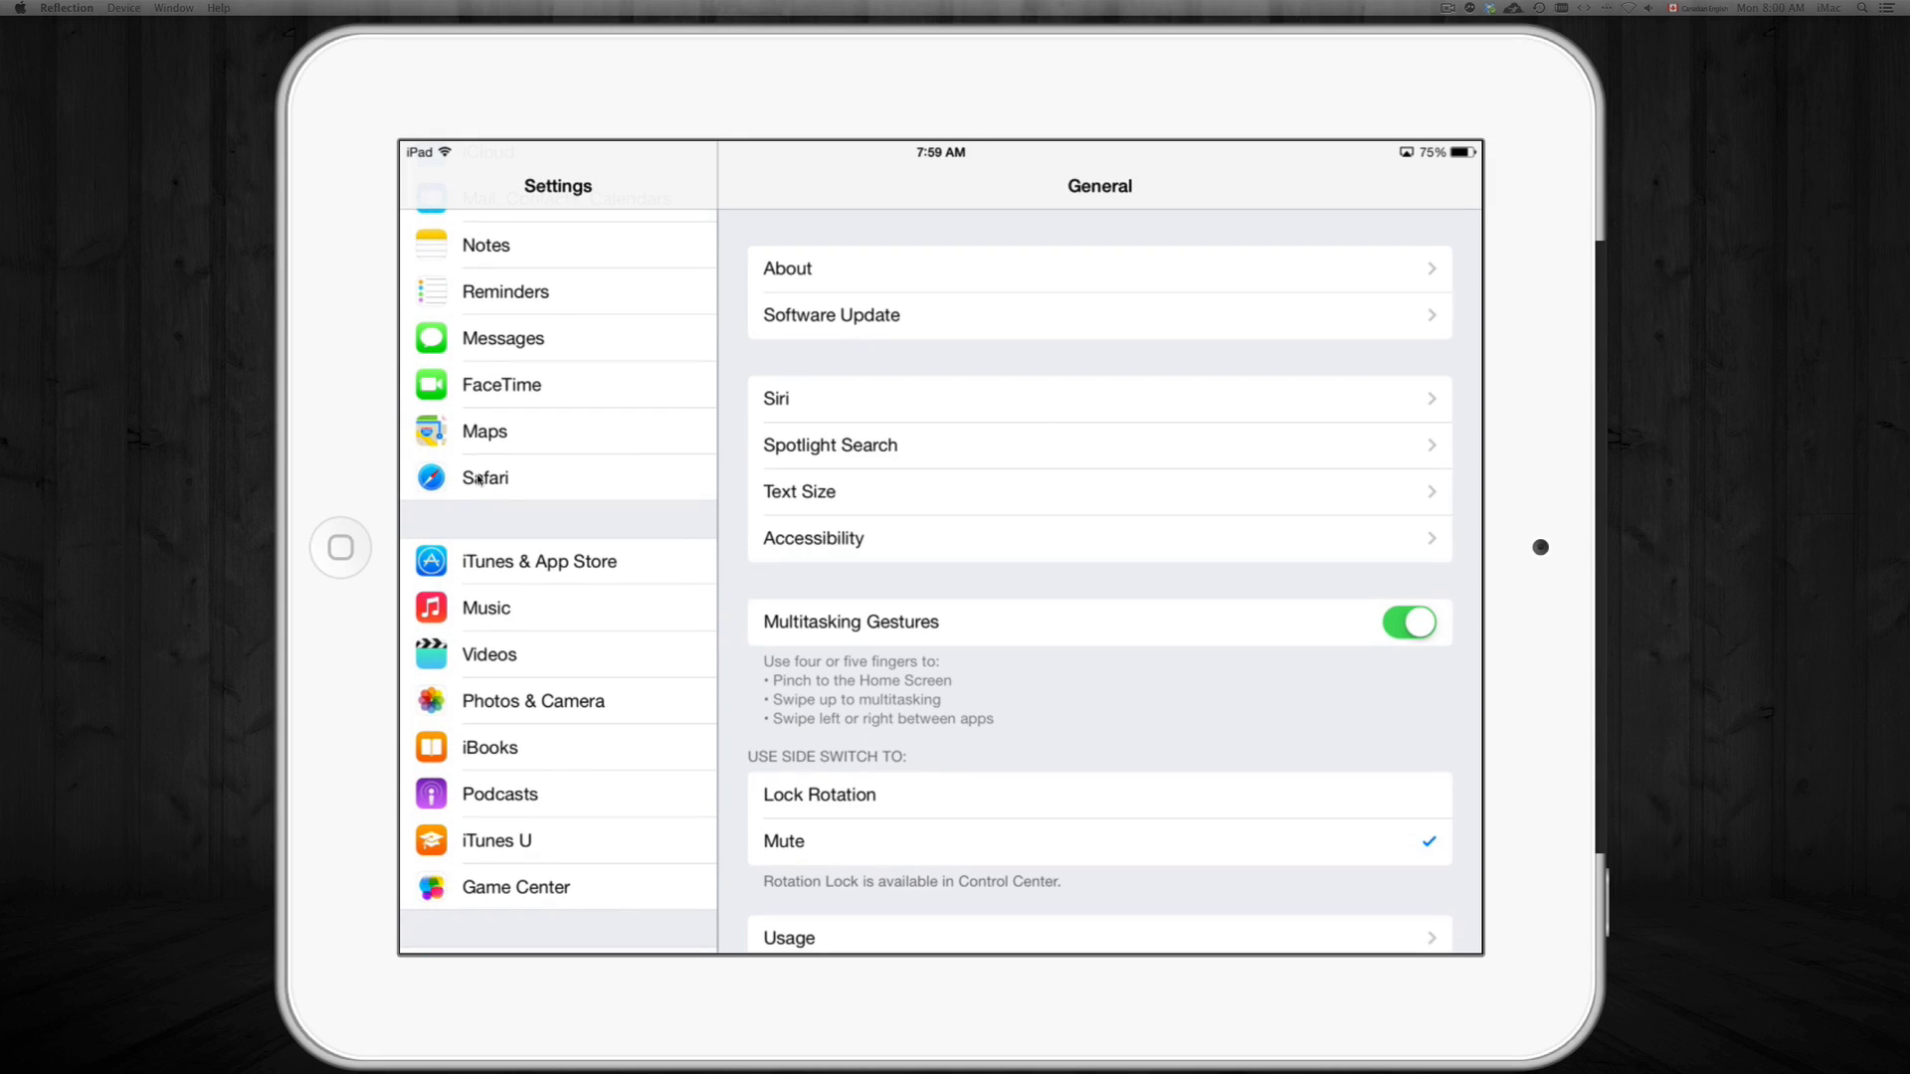
{"action": "left_click", "coordinate": [483, 475]}
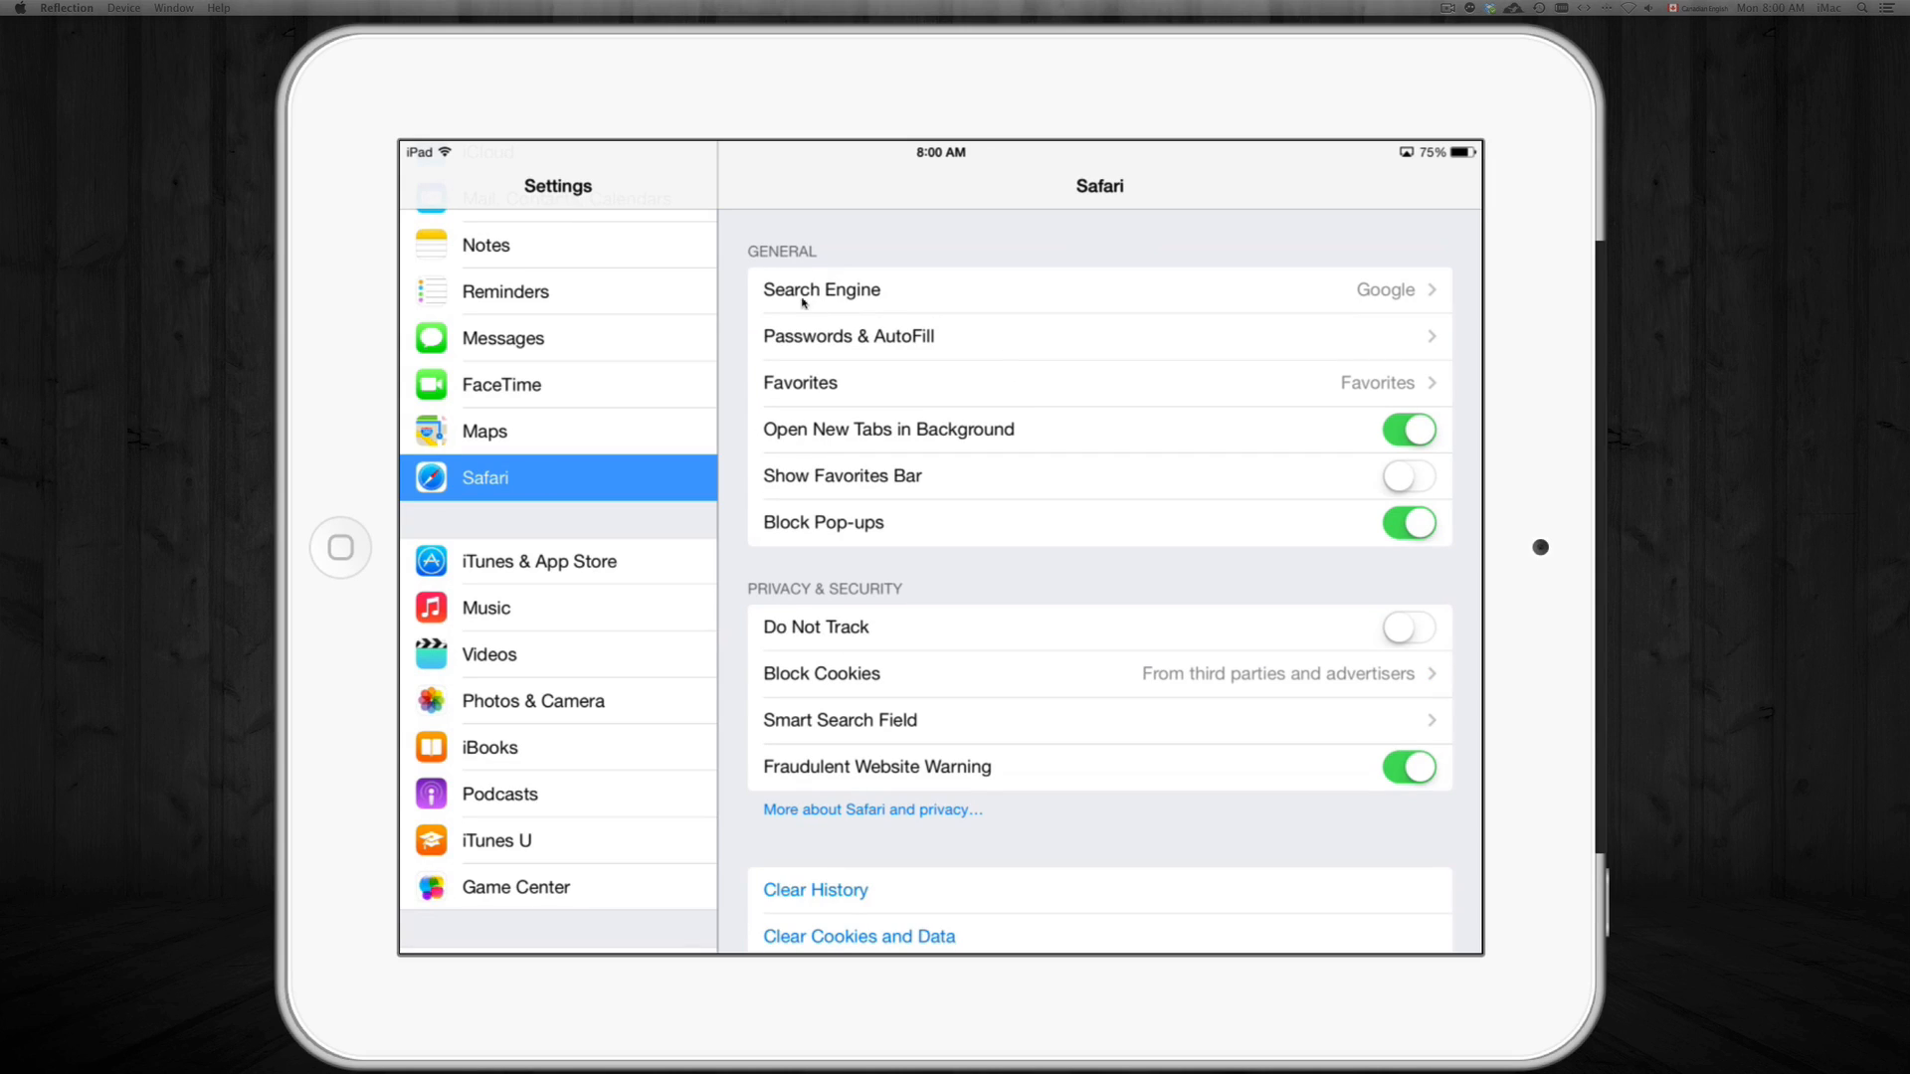
{"action": "mouse_move", "coordinate": [1403, 297]}
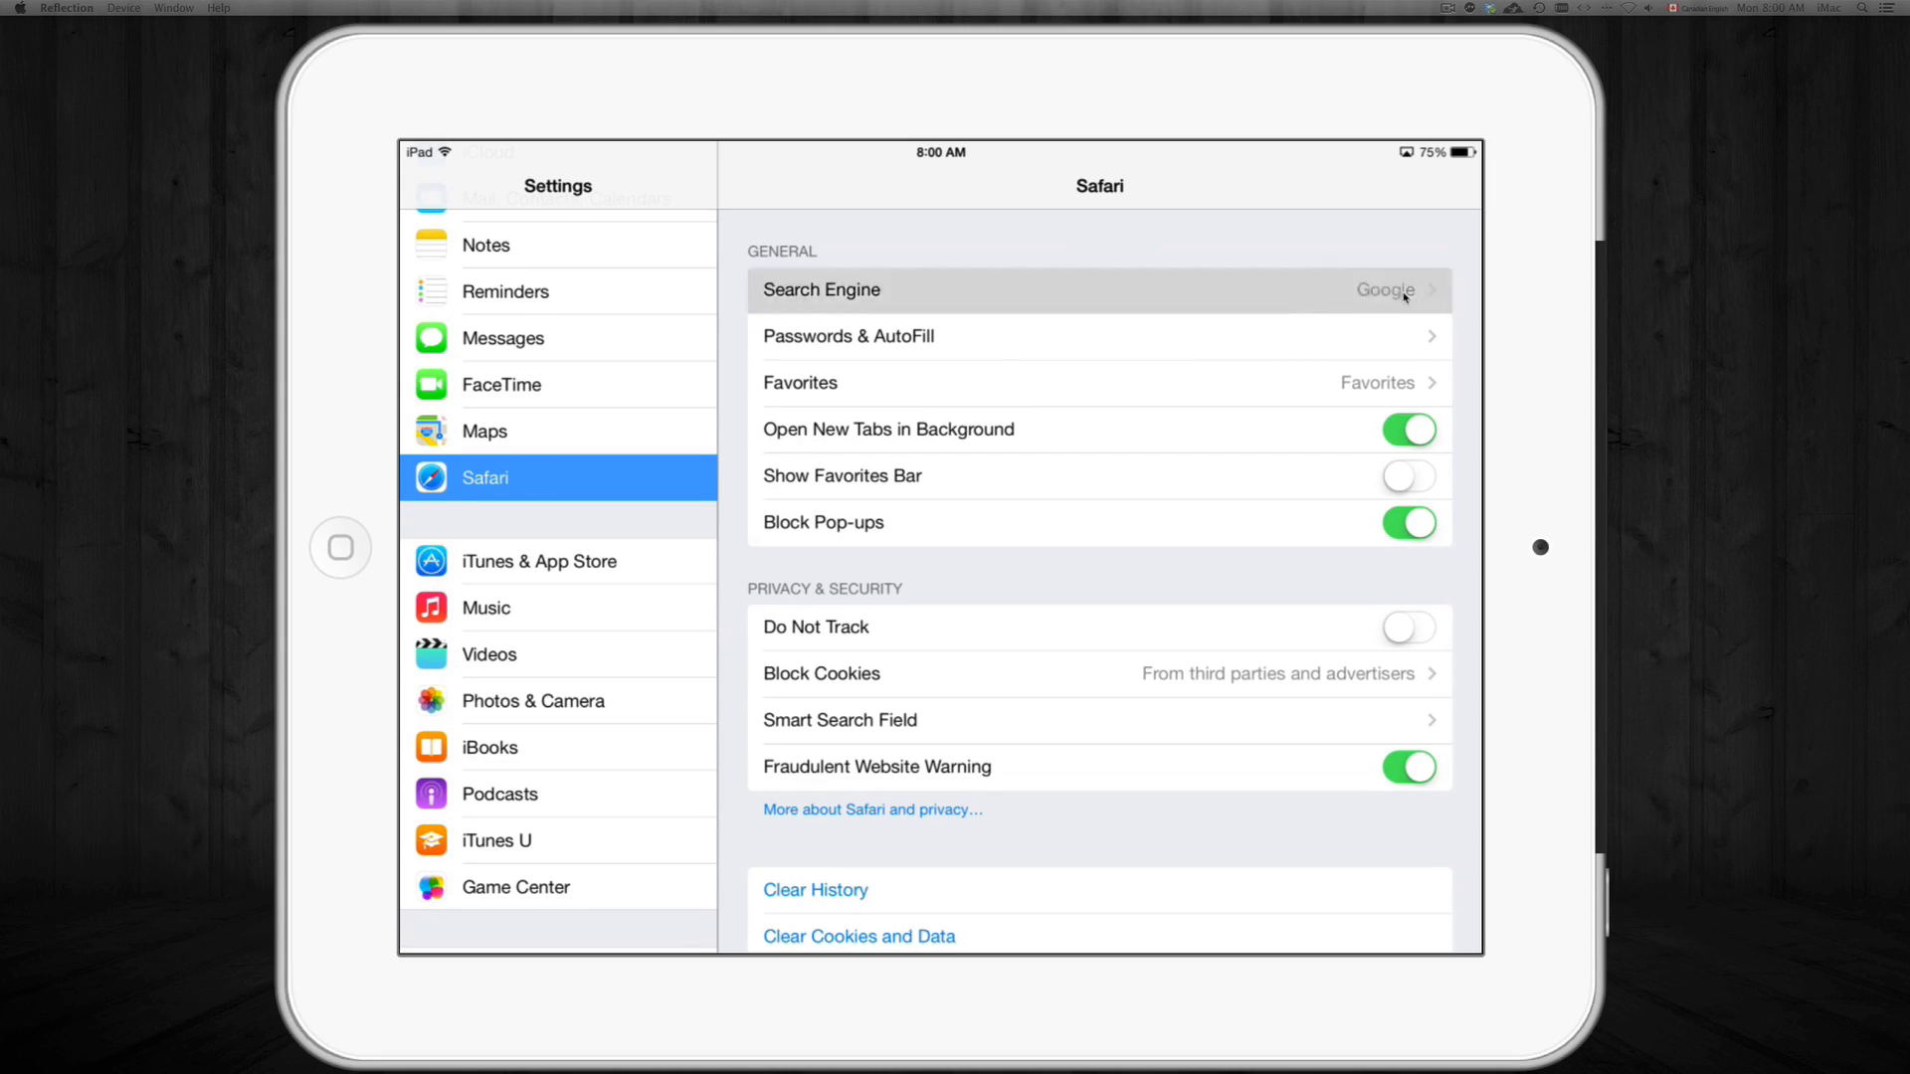
Try Bing and Google, settle on Yahoo! as the search engine, and return Home
{"action": "left_click", "coordinate": [1097, 290]}
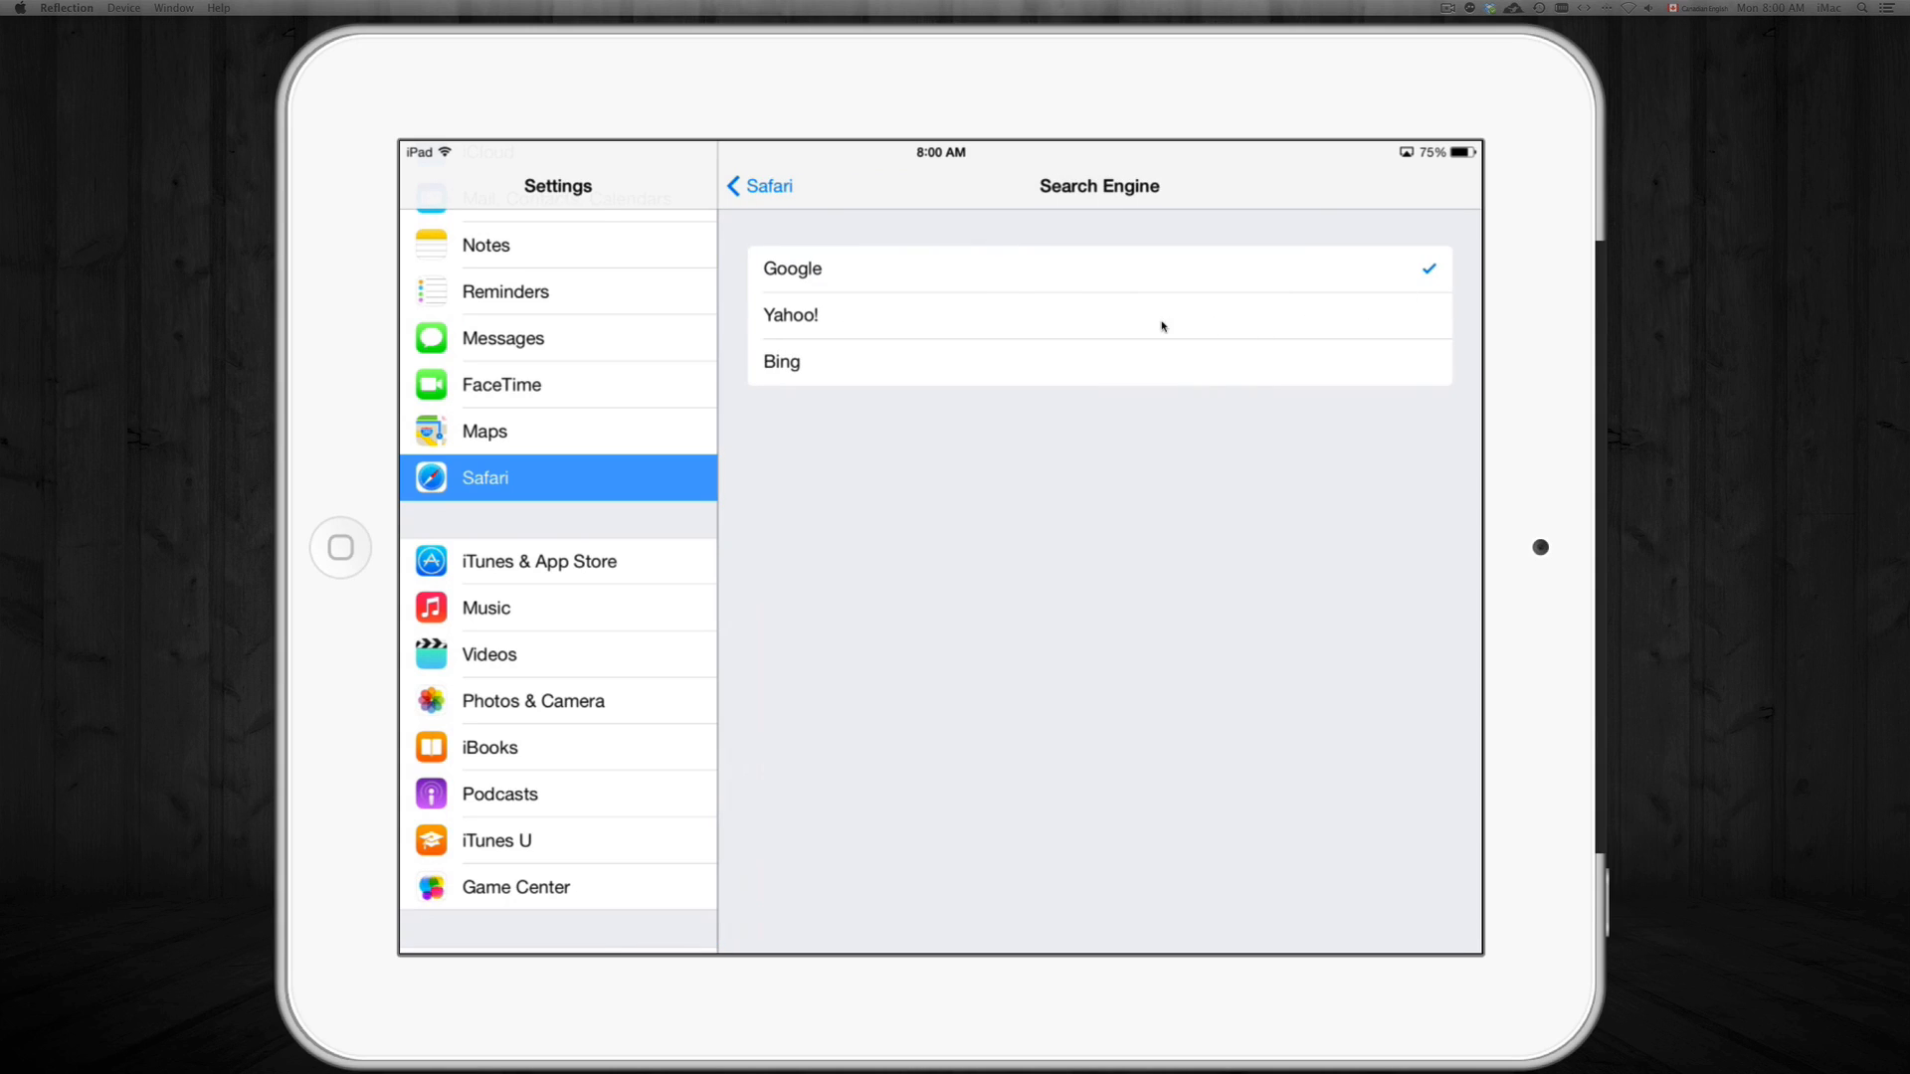
{"action": "mouse_move", "coordinate": [833, 322]}
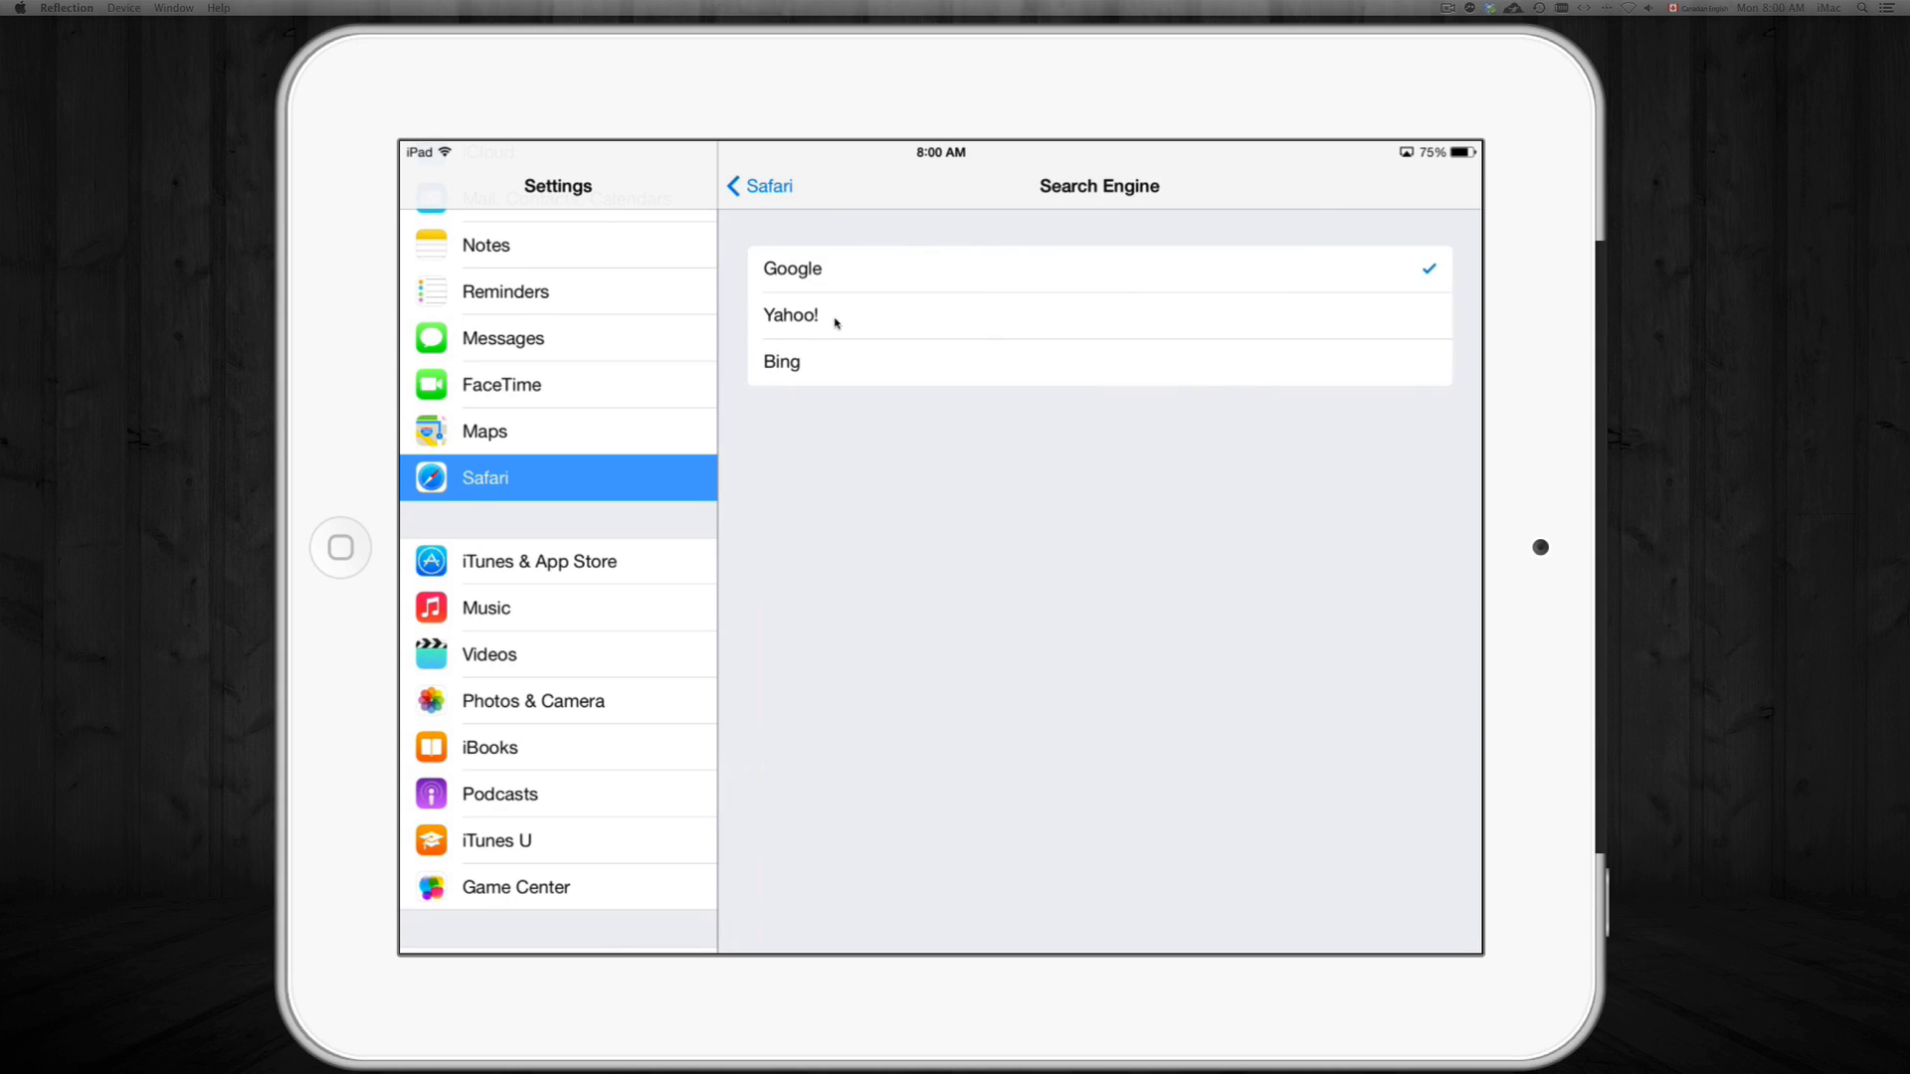
{"action": "mouse_move", "coordinate": [888, 312]}
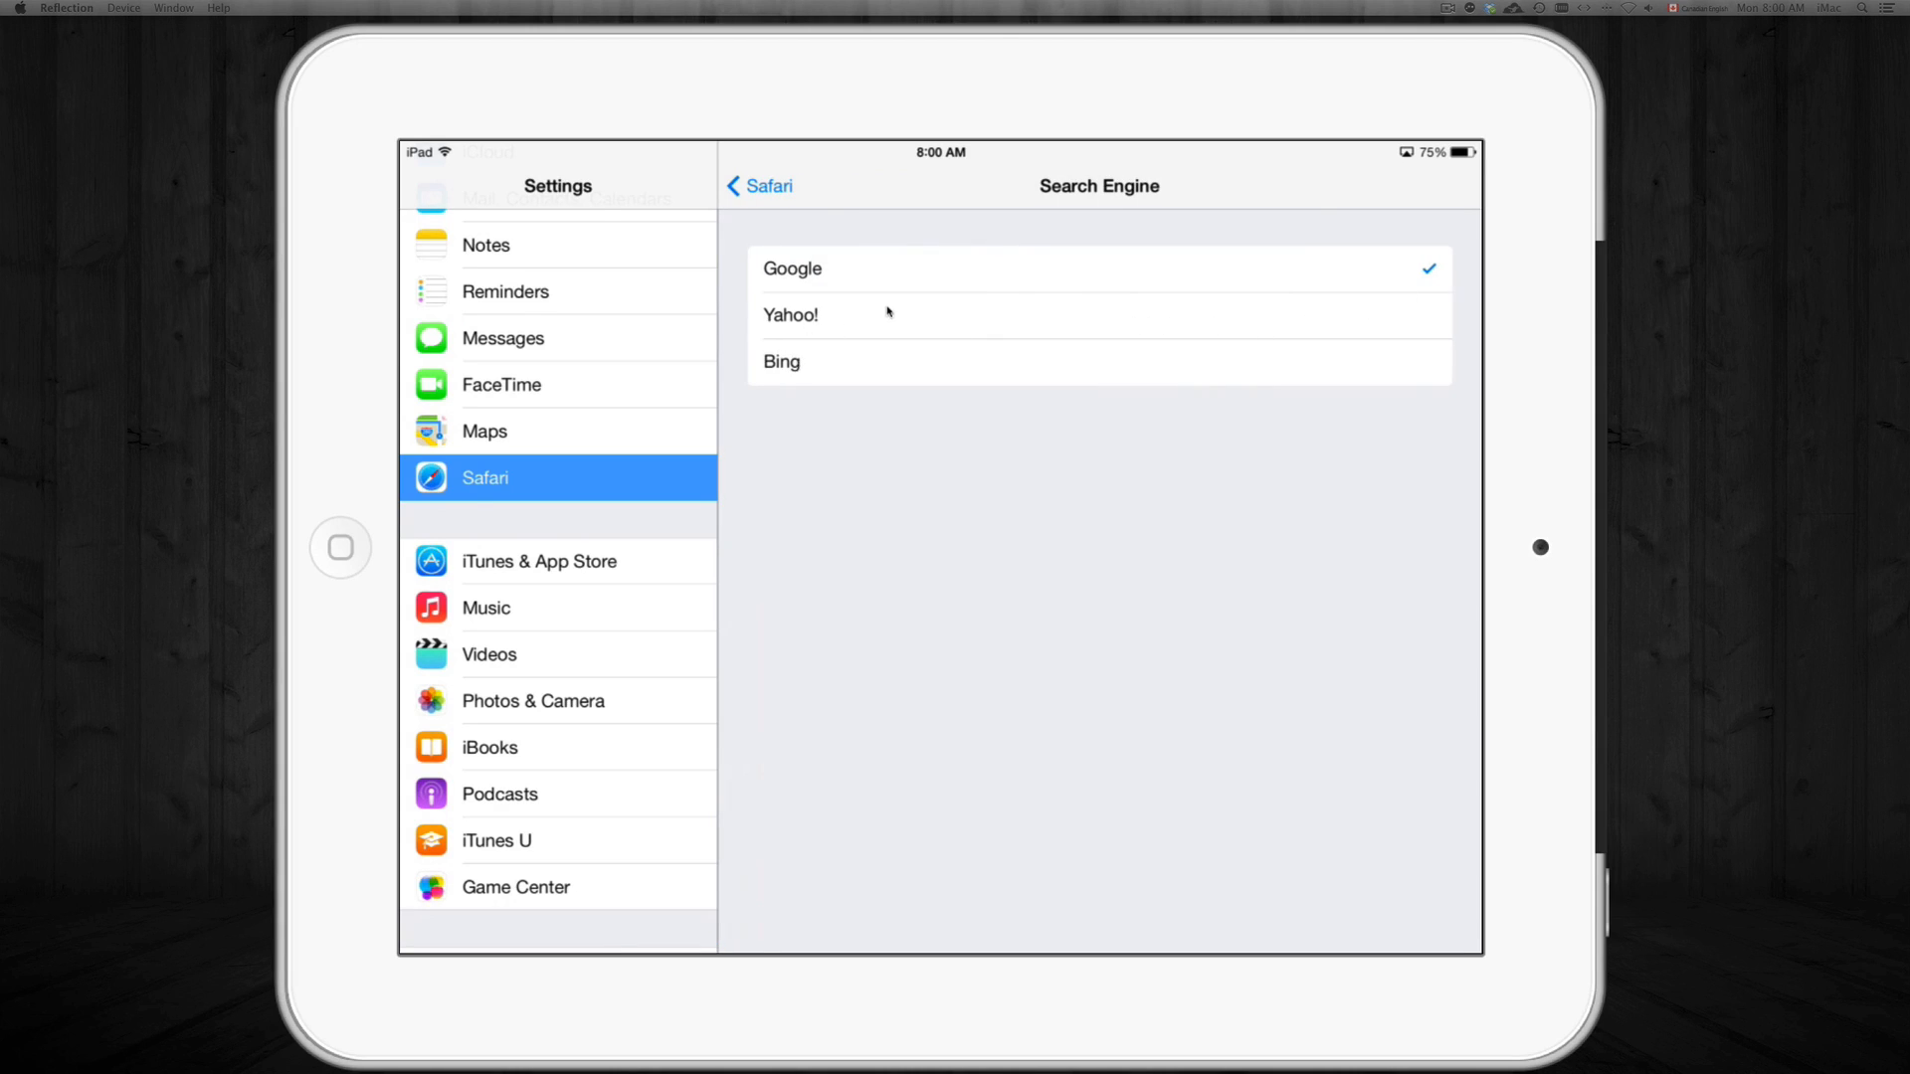
{"action": "mouse_move", "coordinate": [810, 278]}
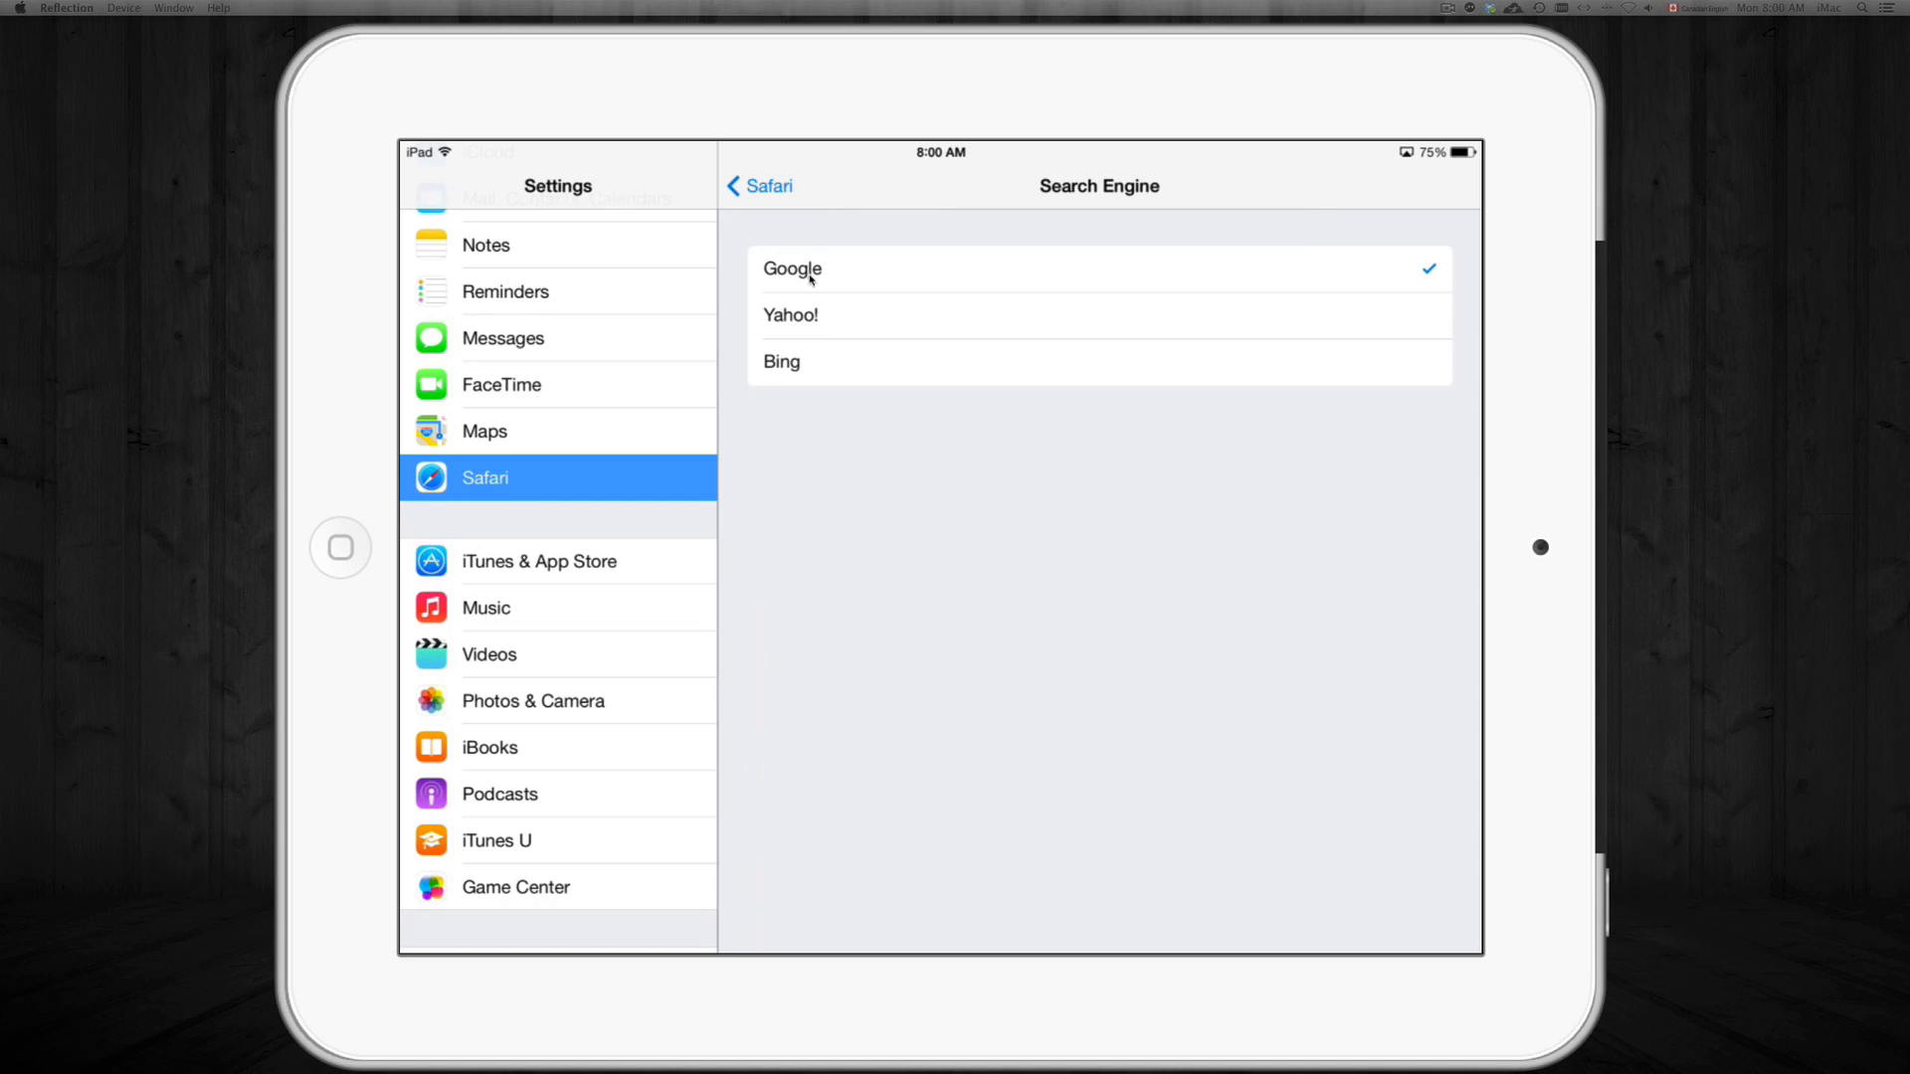
{"action": "mouse_move", "coordinate": [810, 323]}
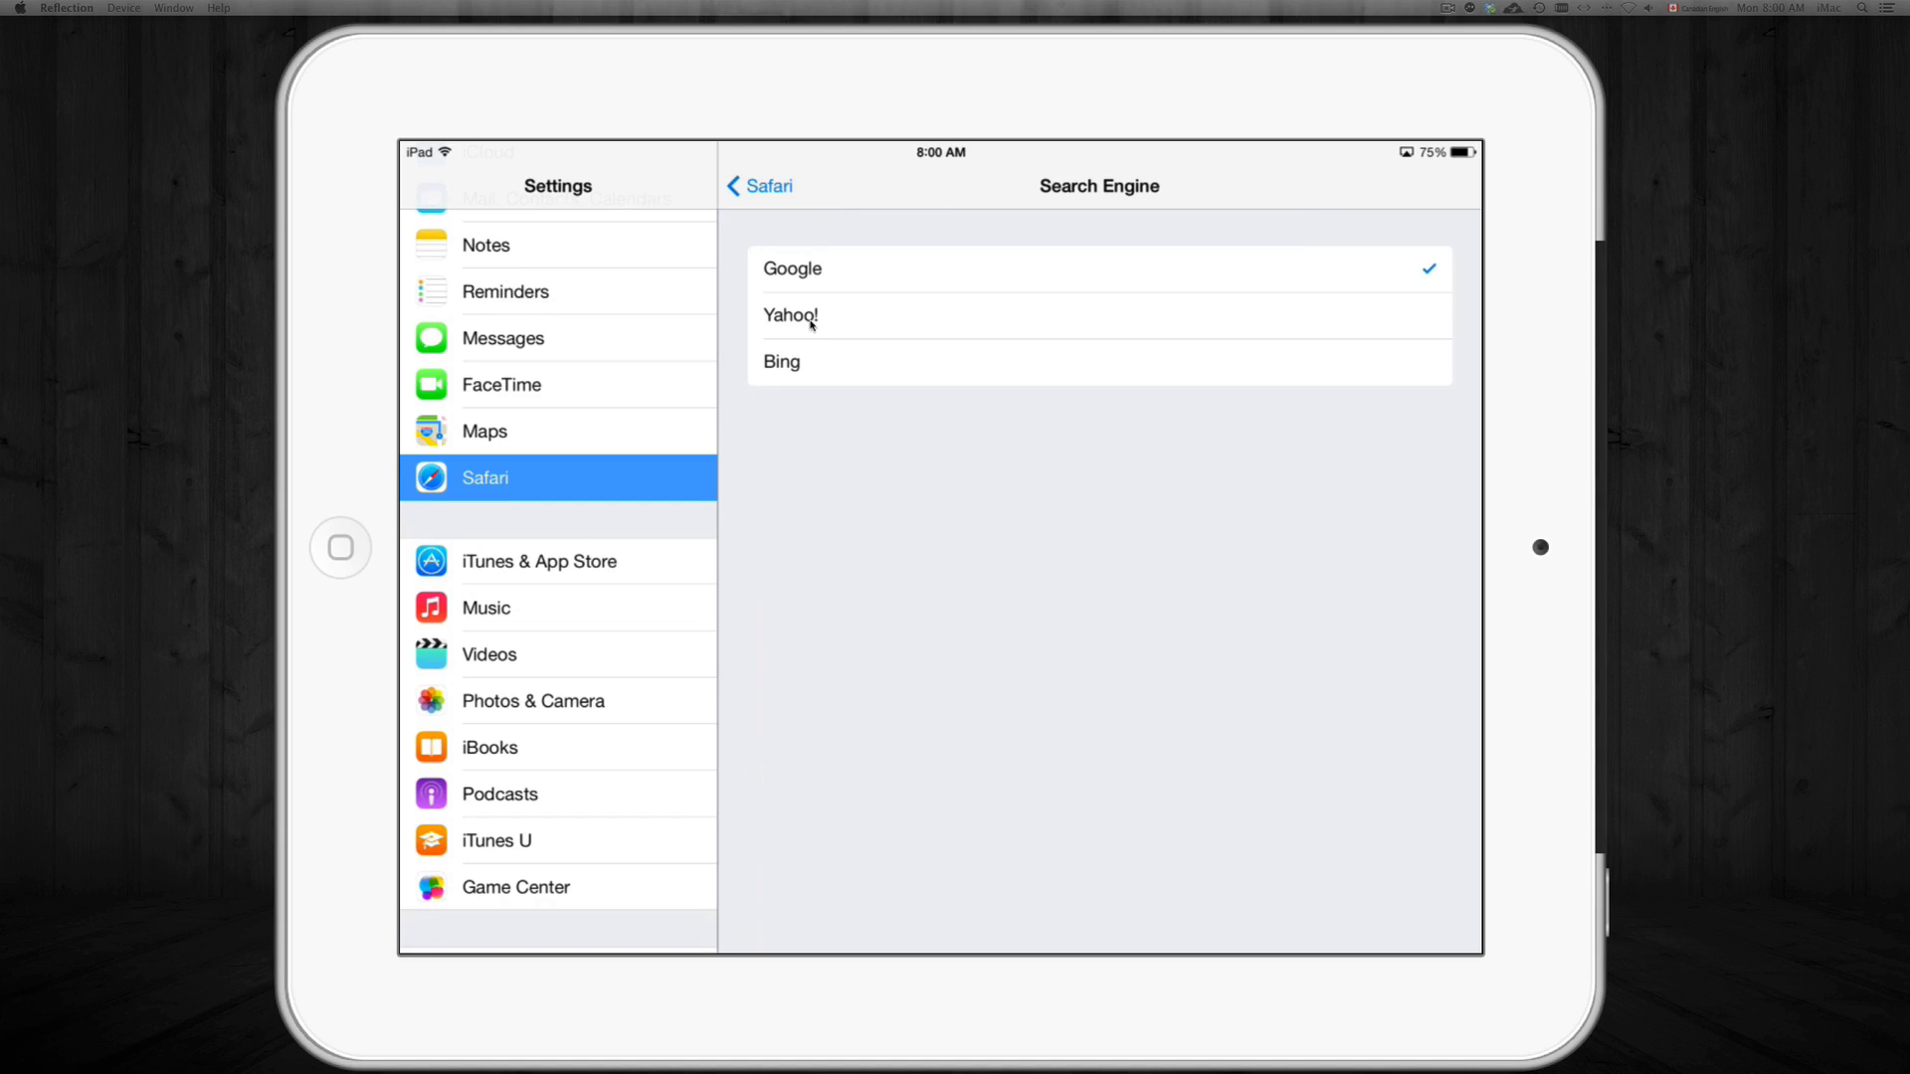
{"action": "left_click", "coordinate": [790, 315]}
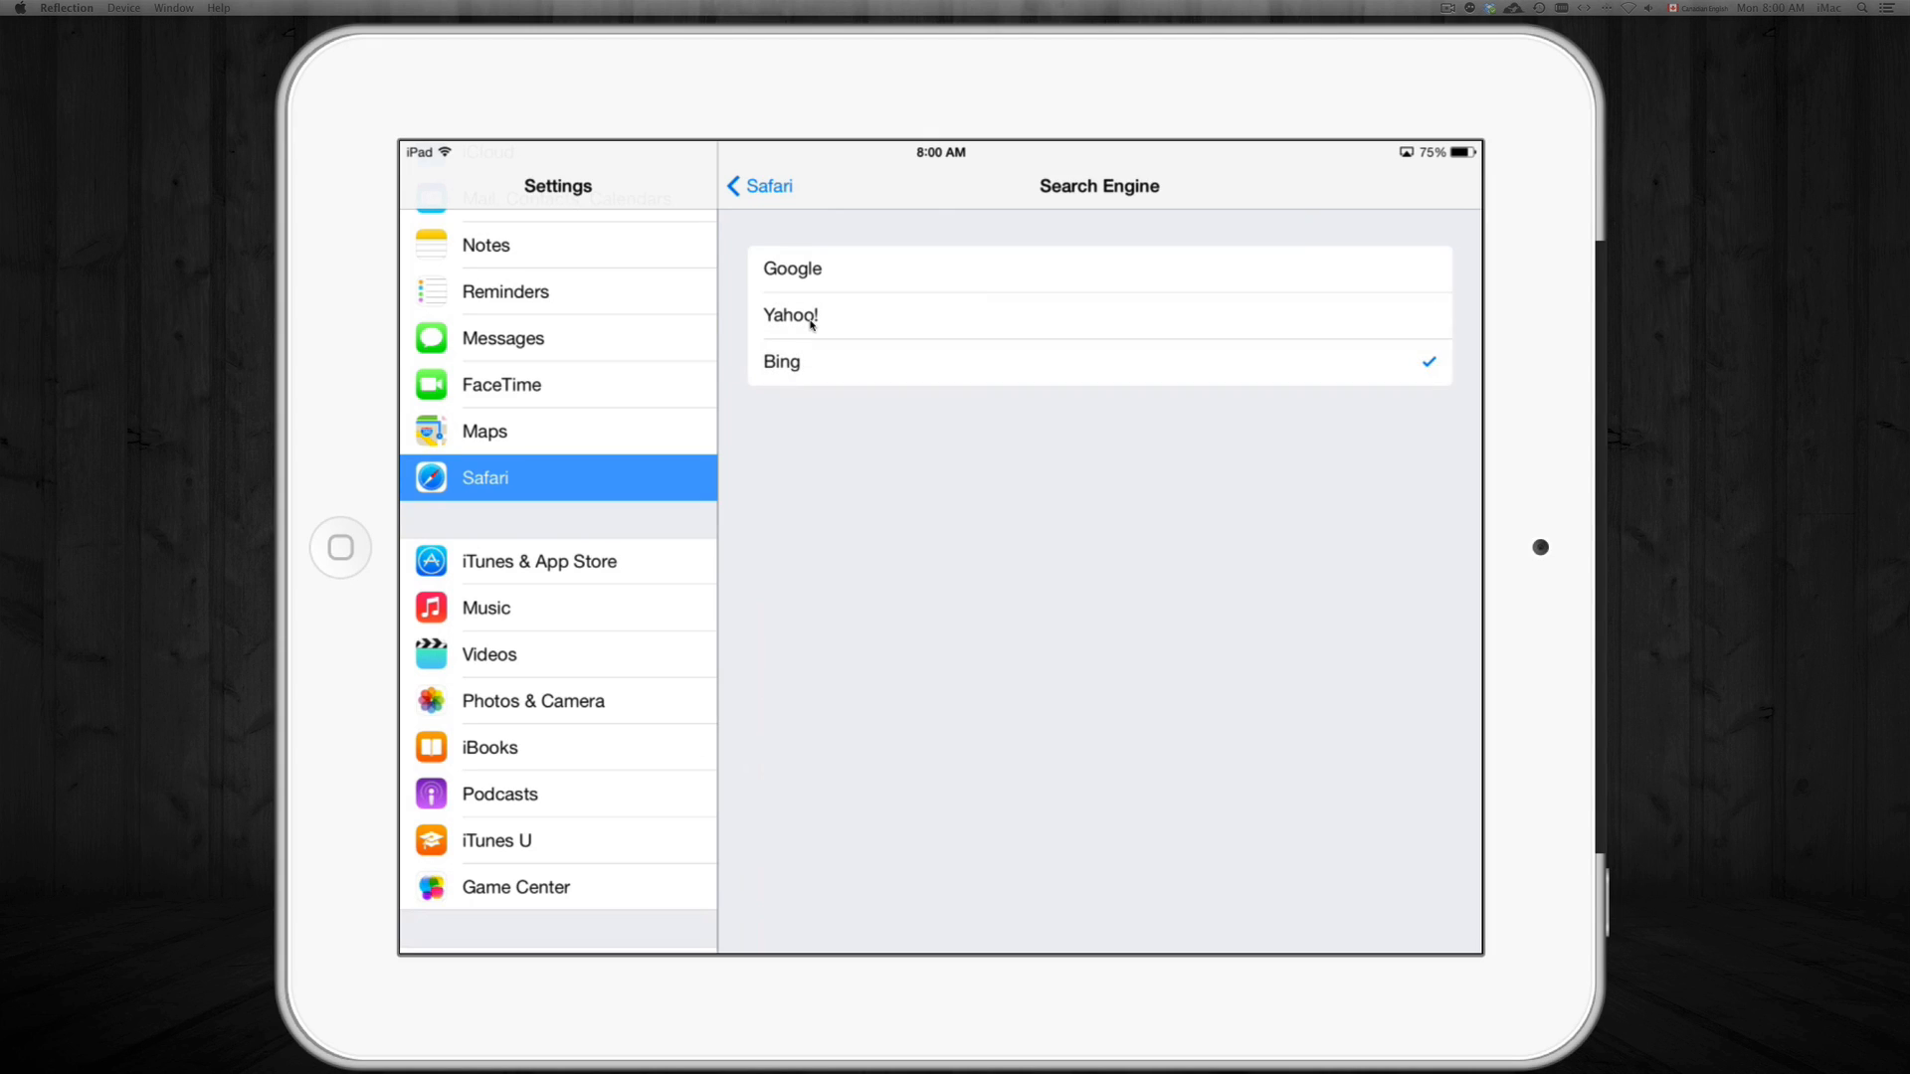
{"action": "left_click", "coordinate": [791, 269]}
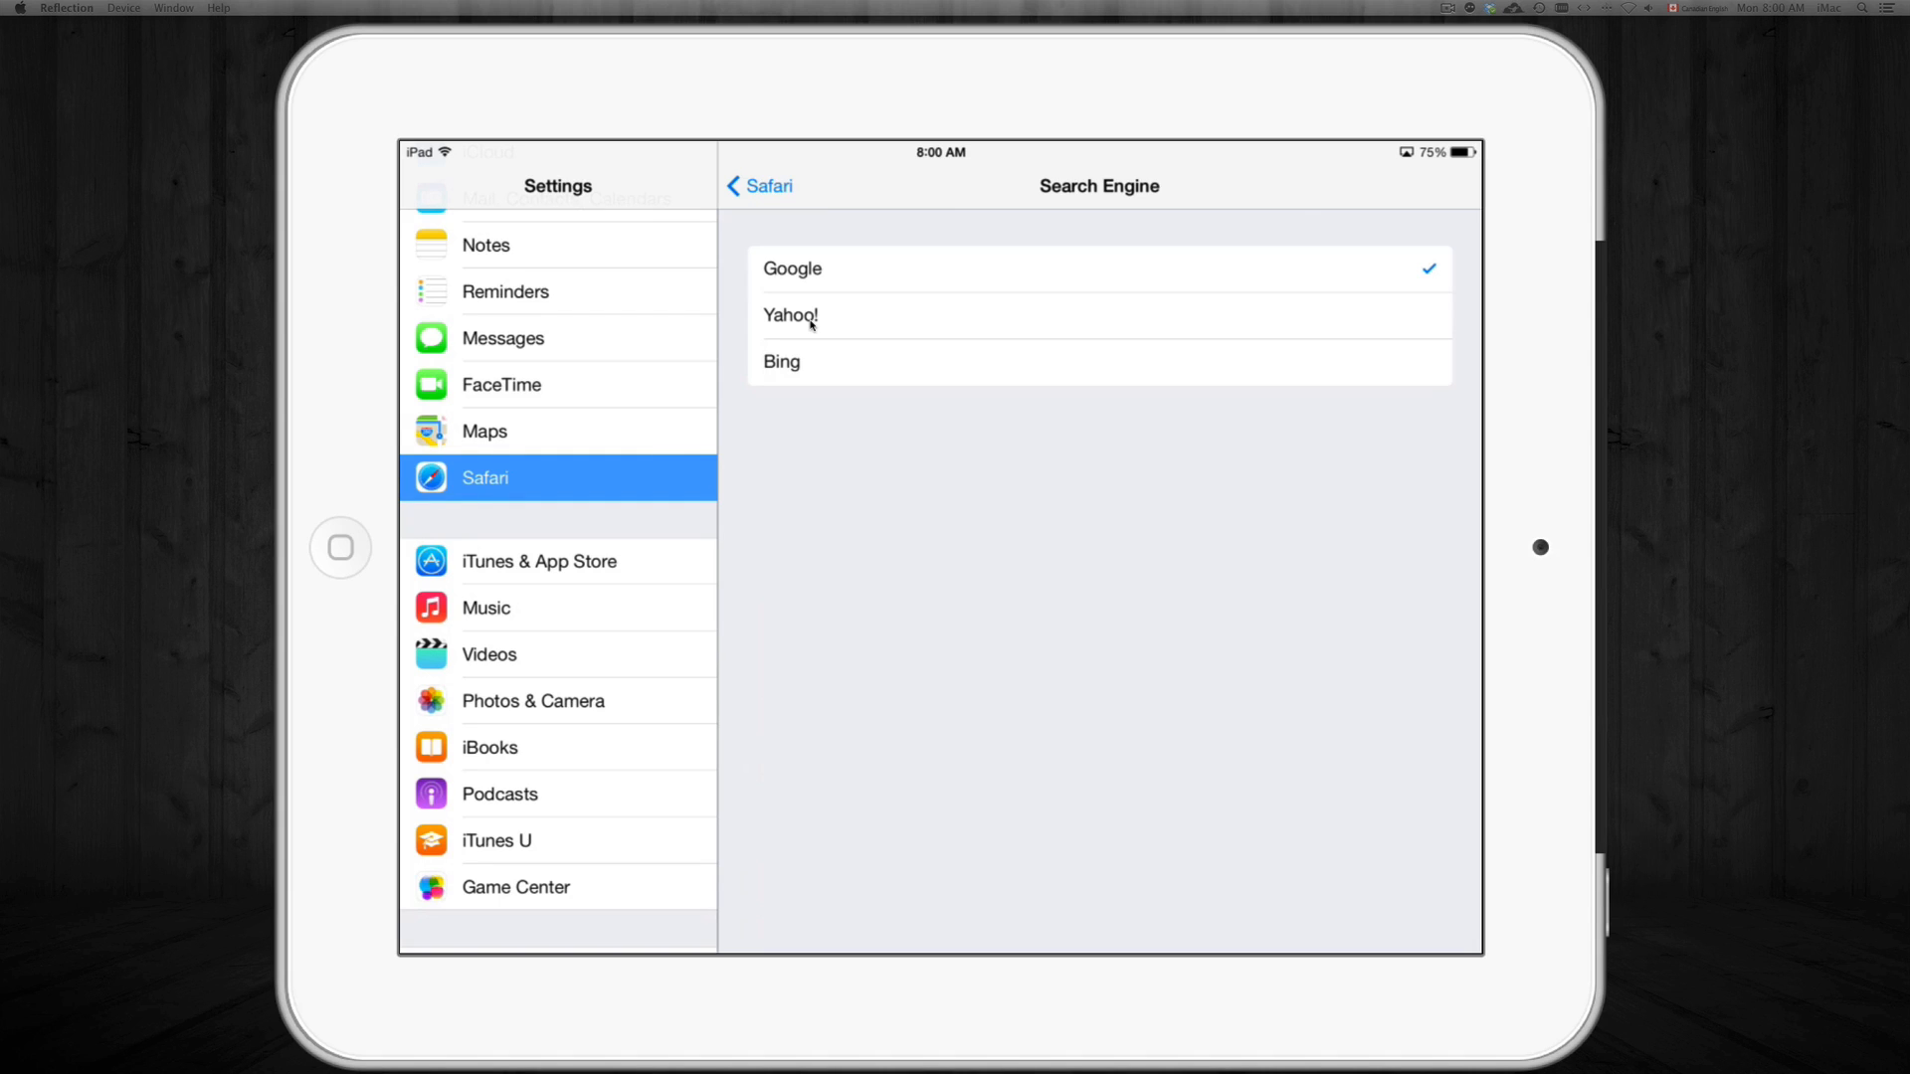
{"action": "left_click", "coordinate": [790, 315]}
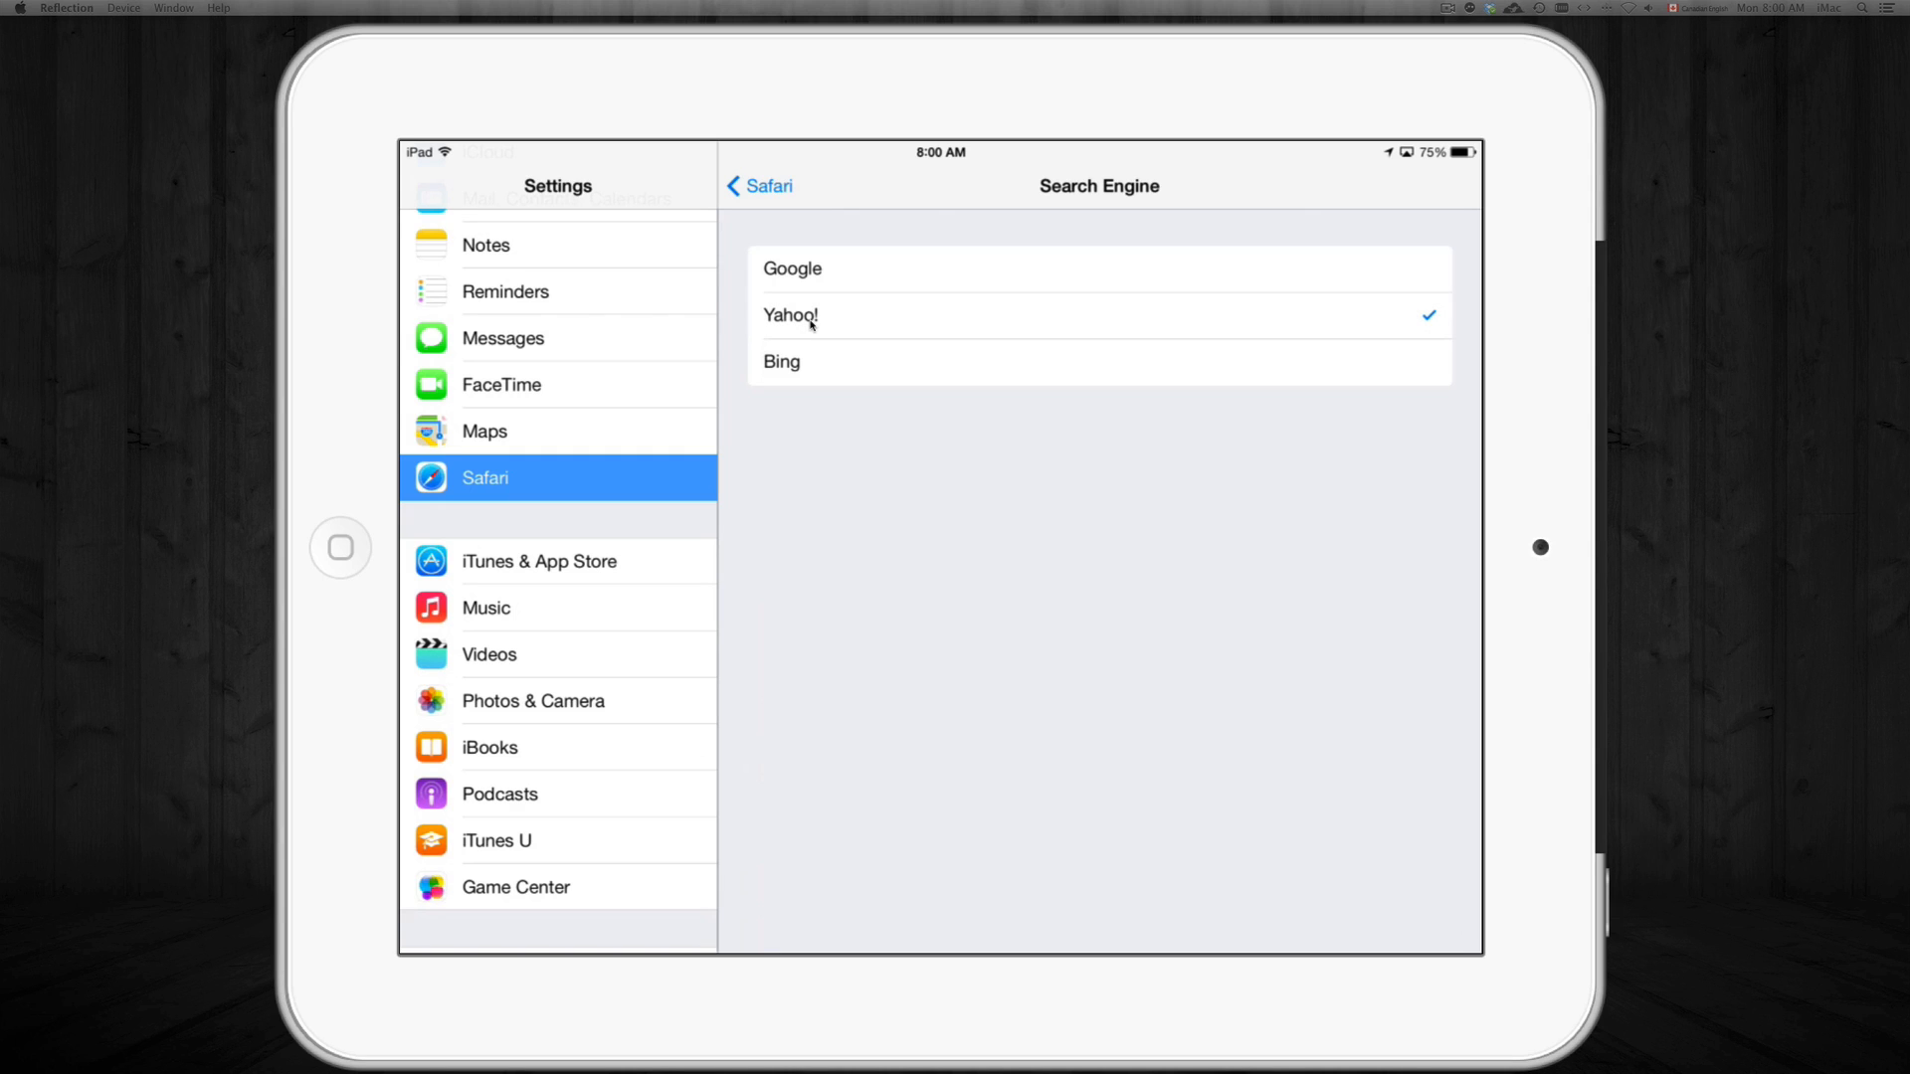
{"action": "left_click", "coordinate": [341, 549]}
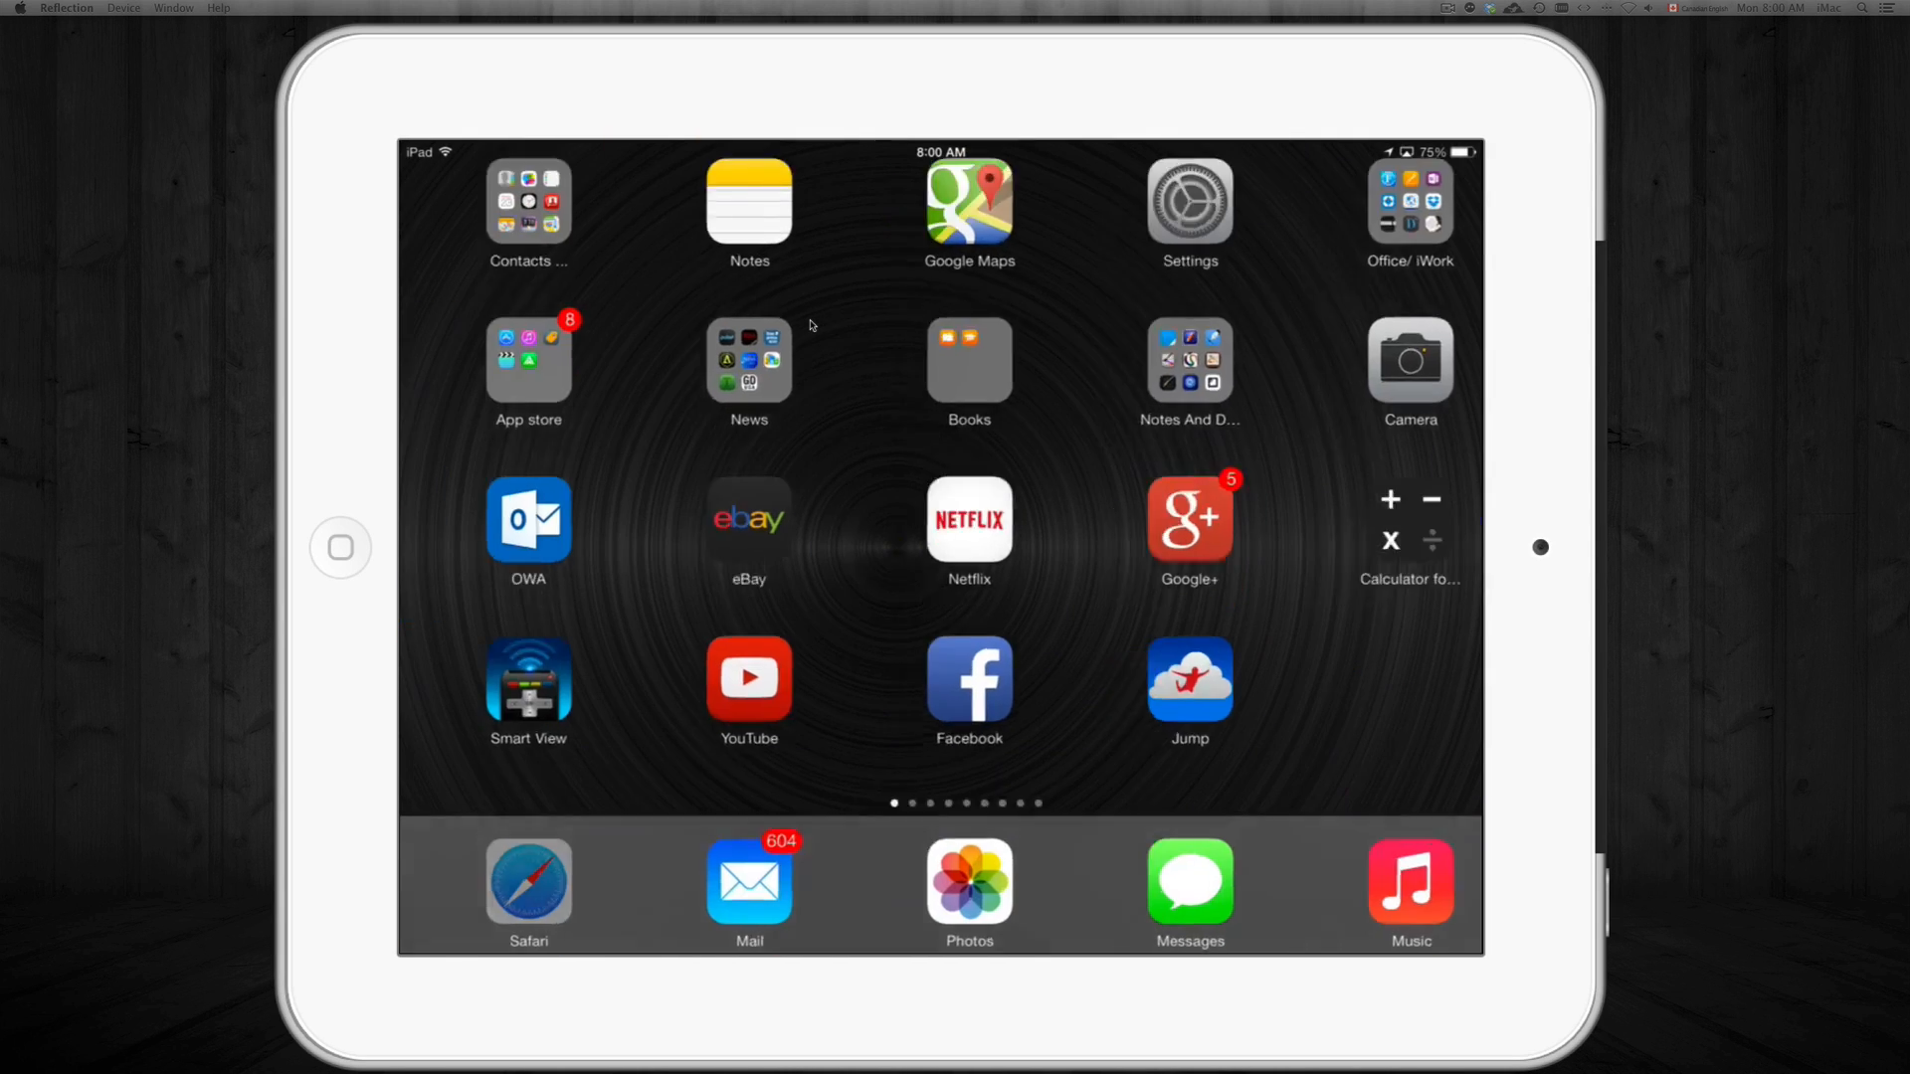
Verify Yahoo! is checked, then search 'hello' in Safari to get Yahoo! Canada results
{"action": "left_click", "coordinate": [529, 882]}
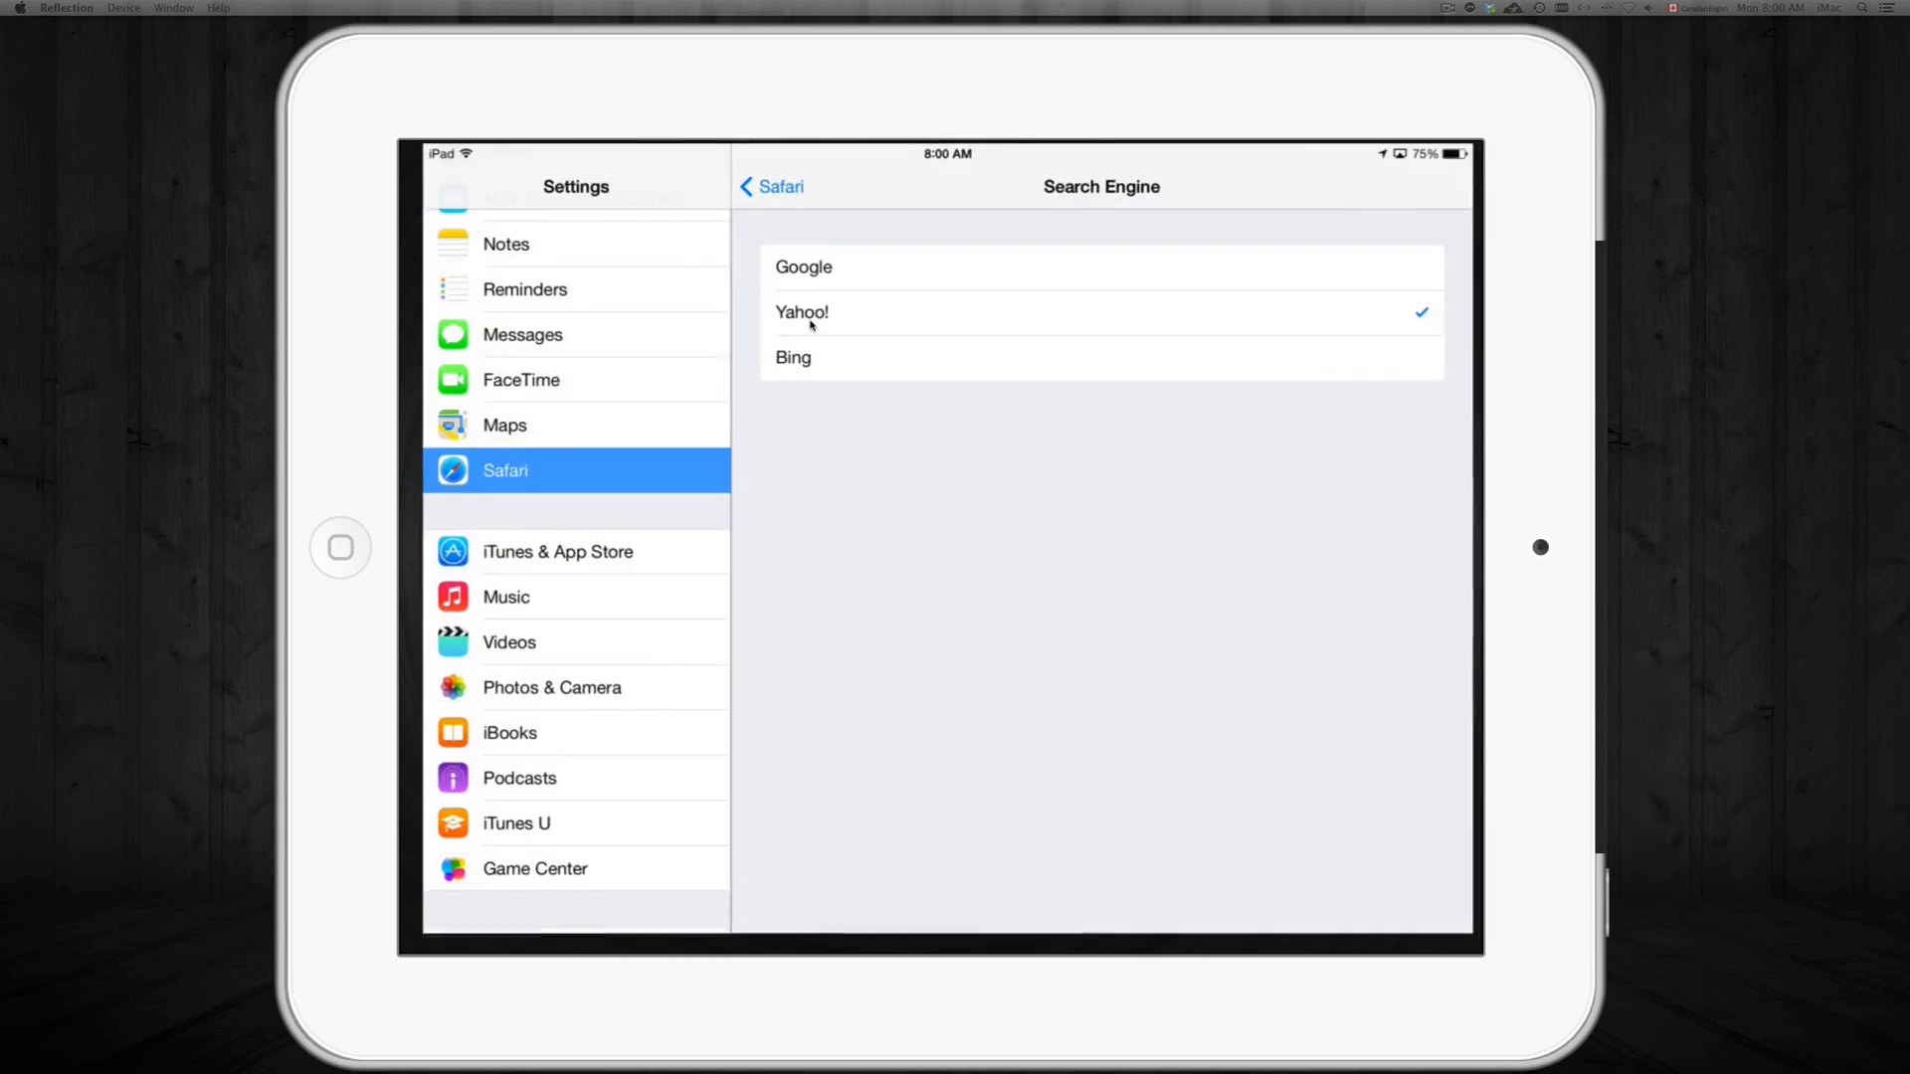
{"action": "left_click", "coordinate": [803, 267]}
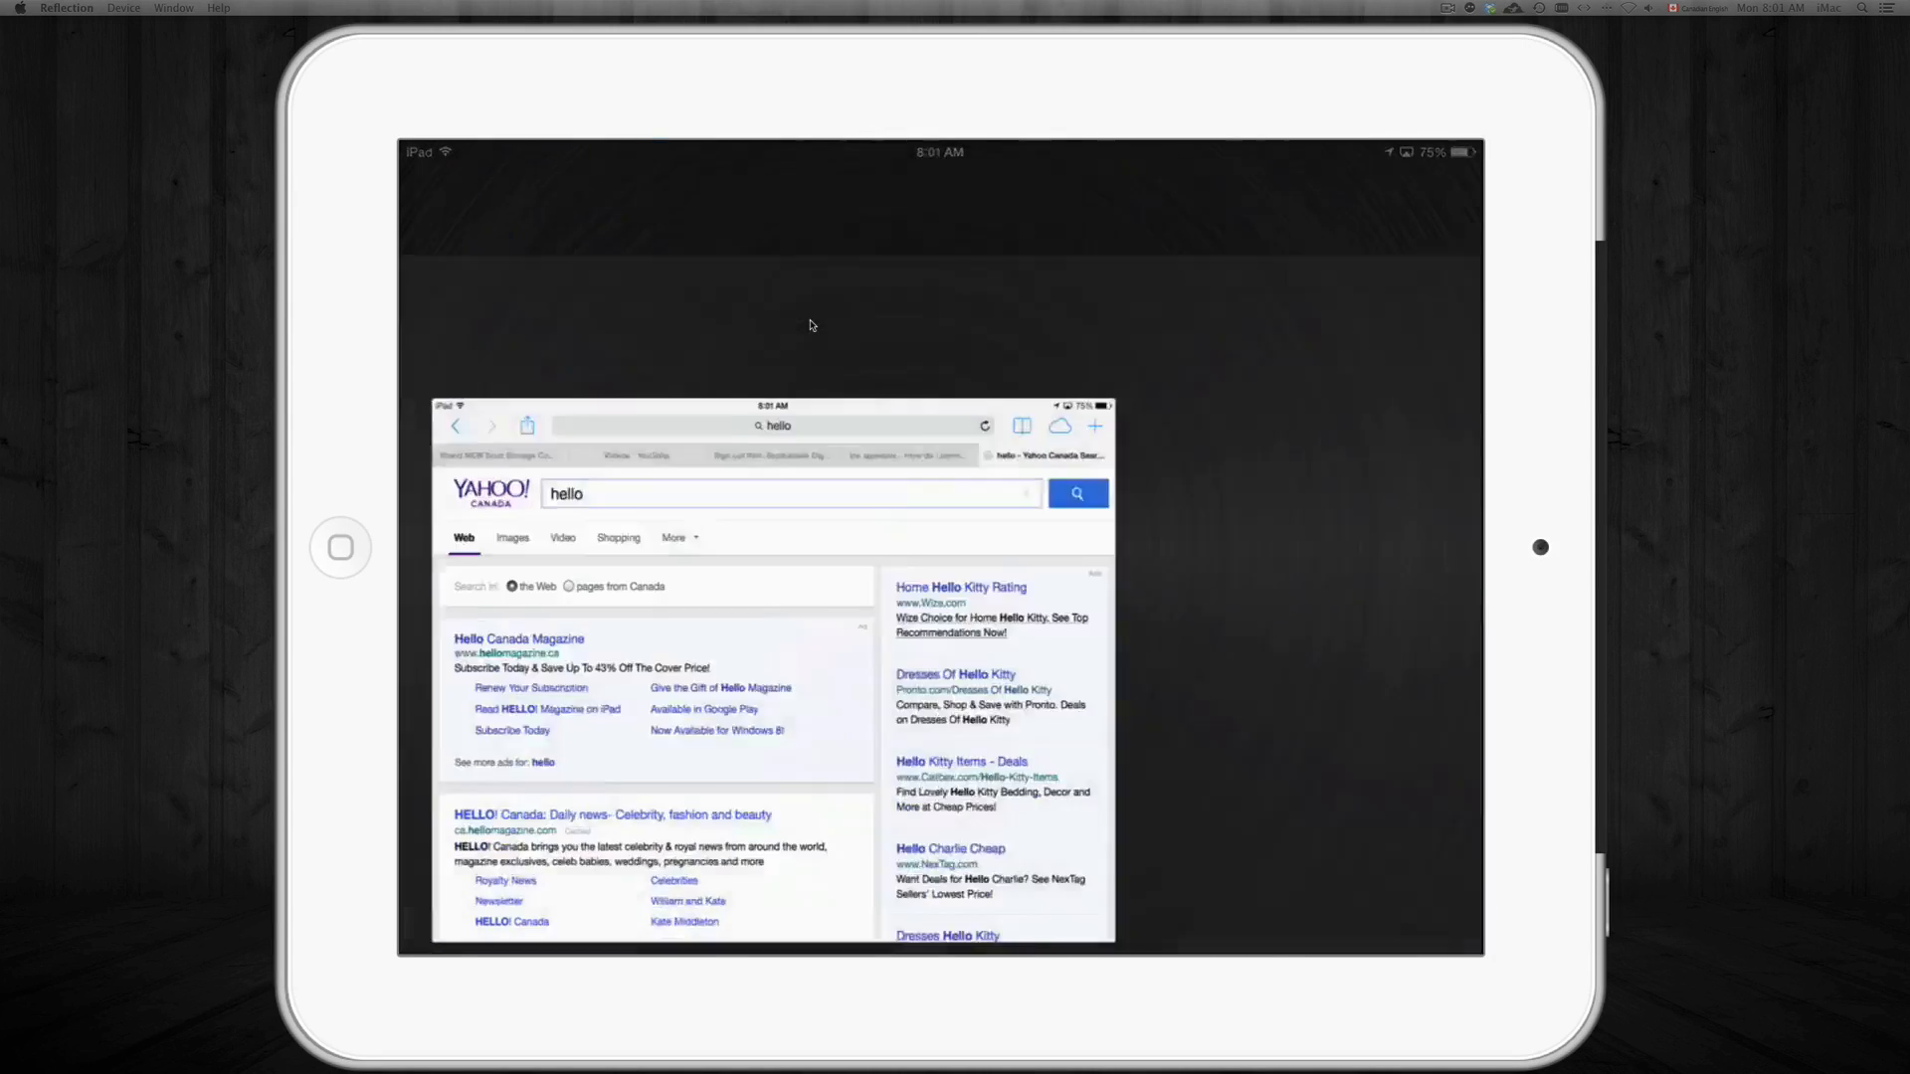
{"action": "left_click", "coordinate": [778, 426]}
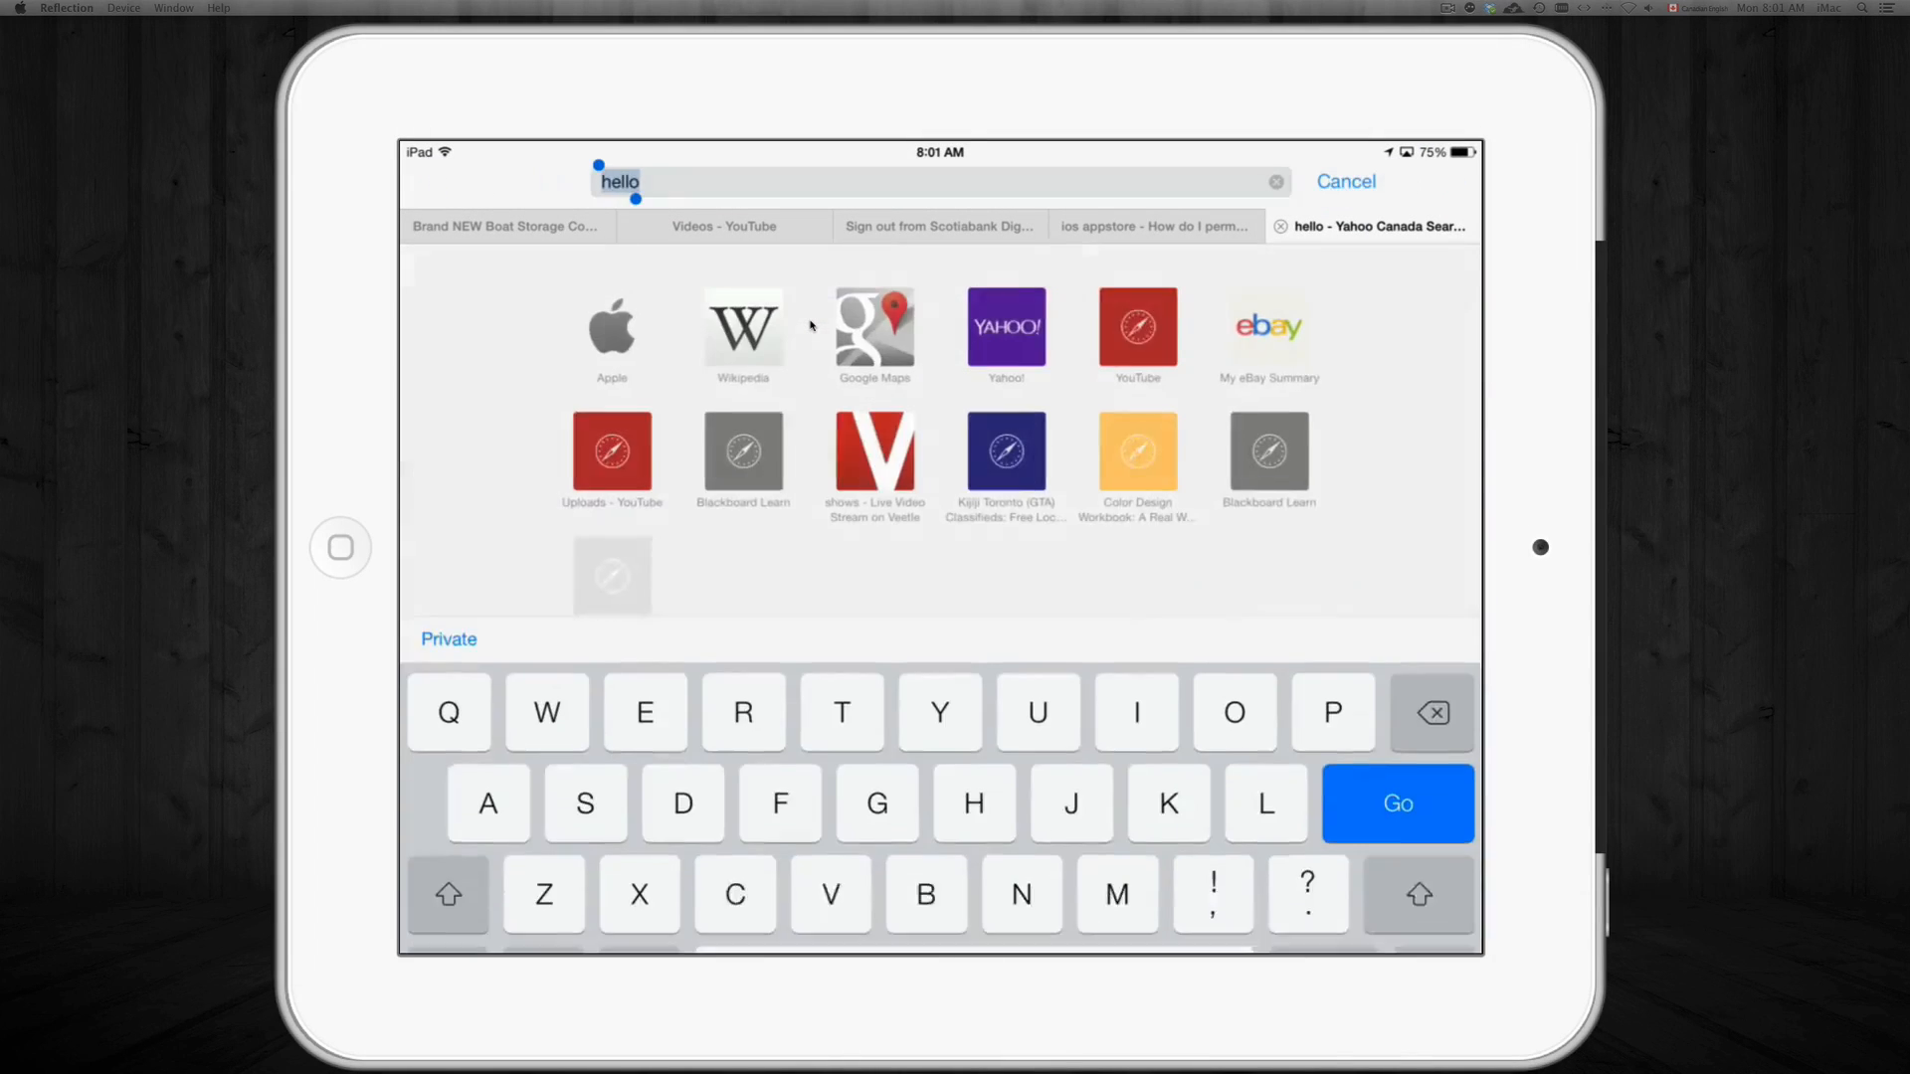
{"action": "left_click", "coordinate": [1397, 801]}
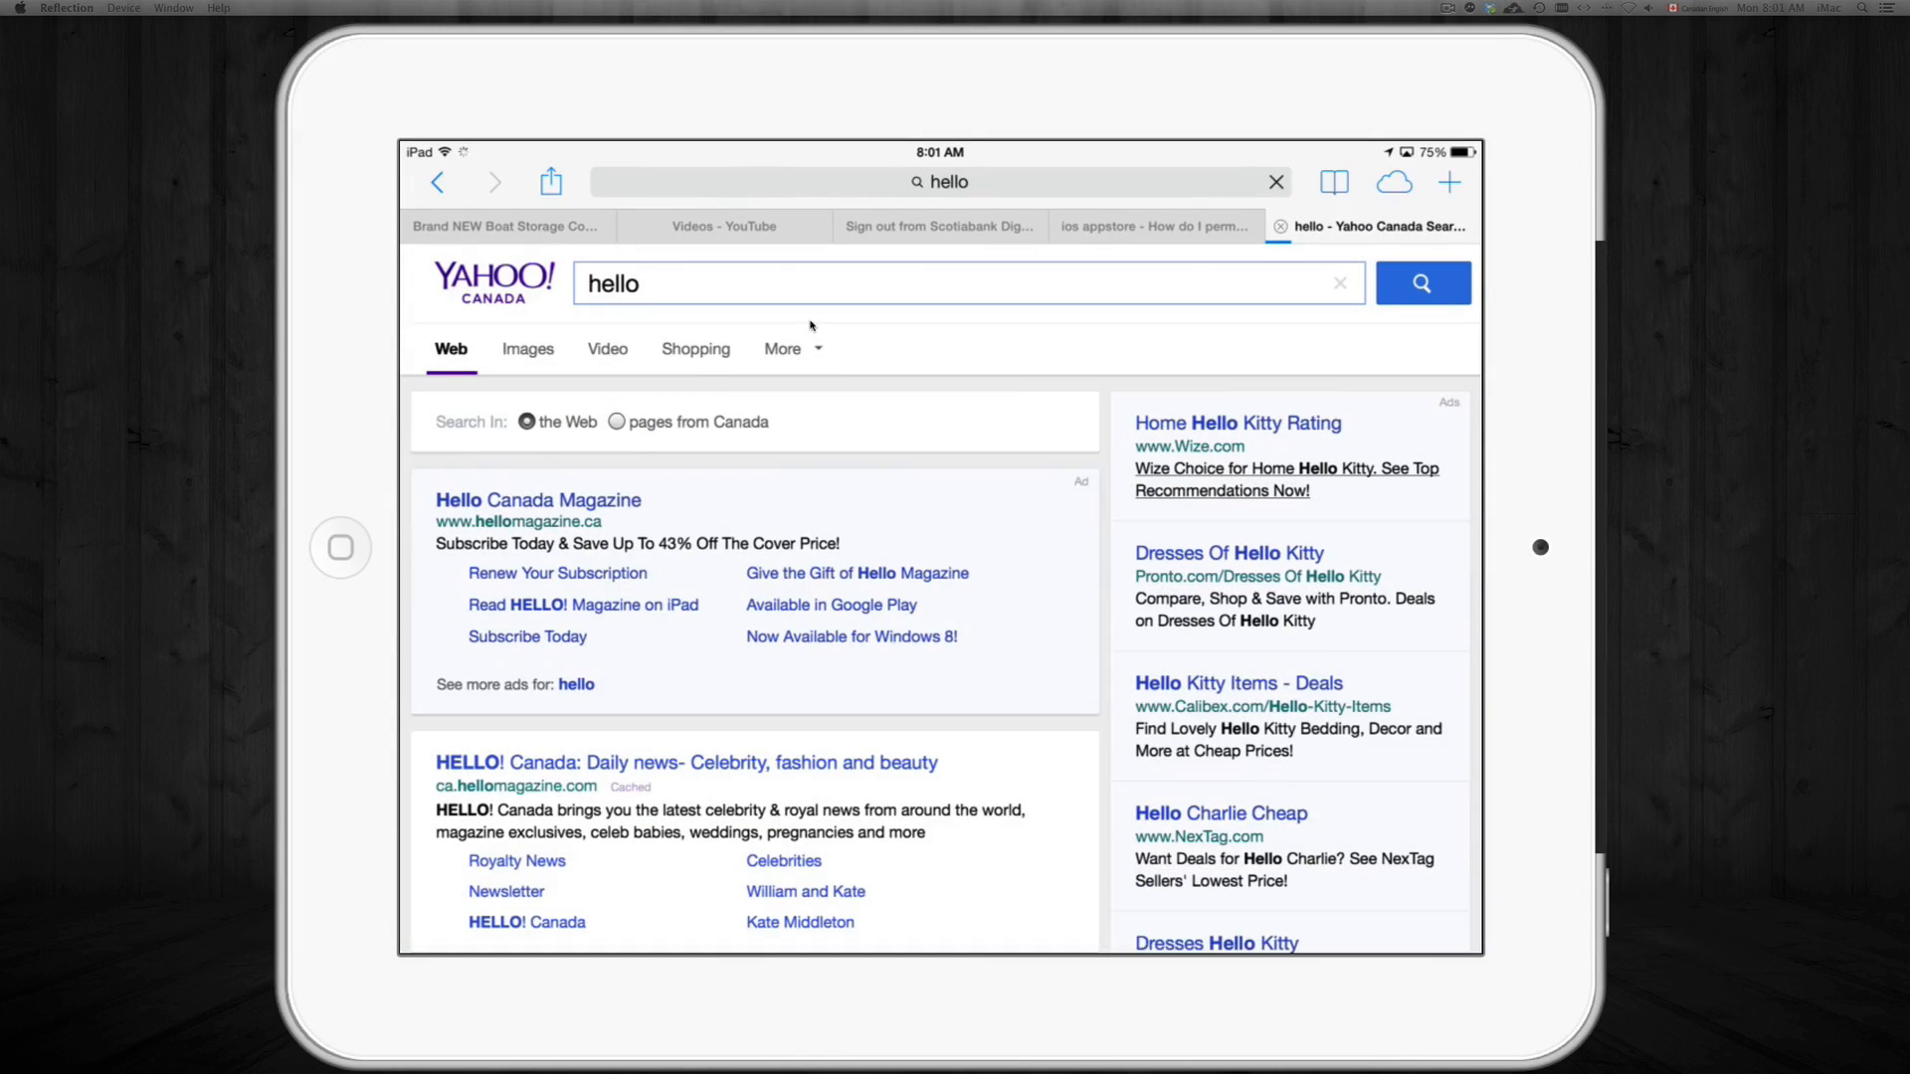